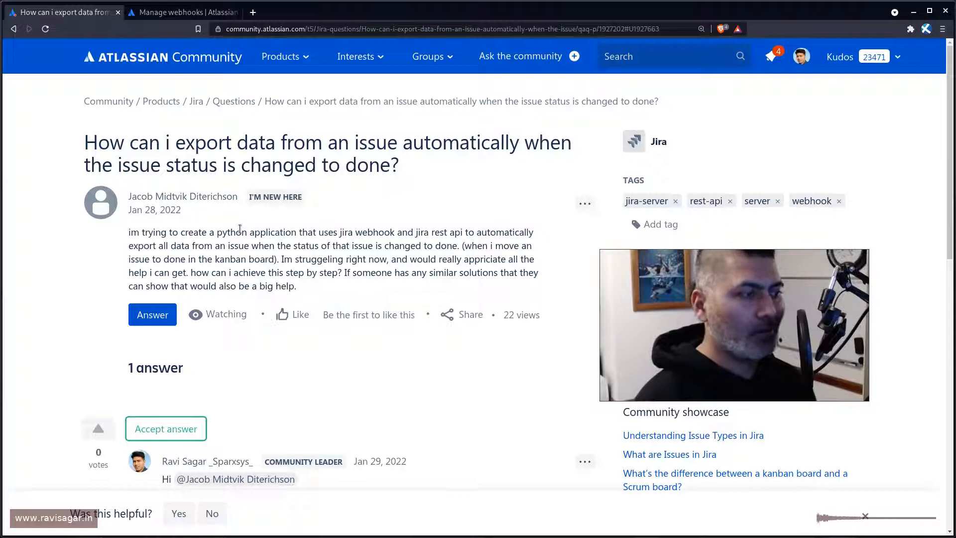
mouse_move(250, 242)
text(jira)
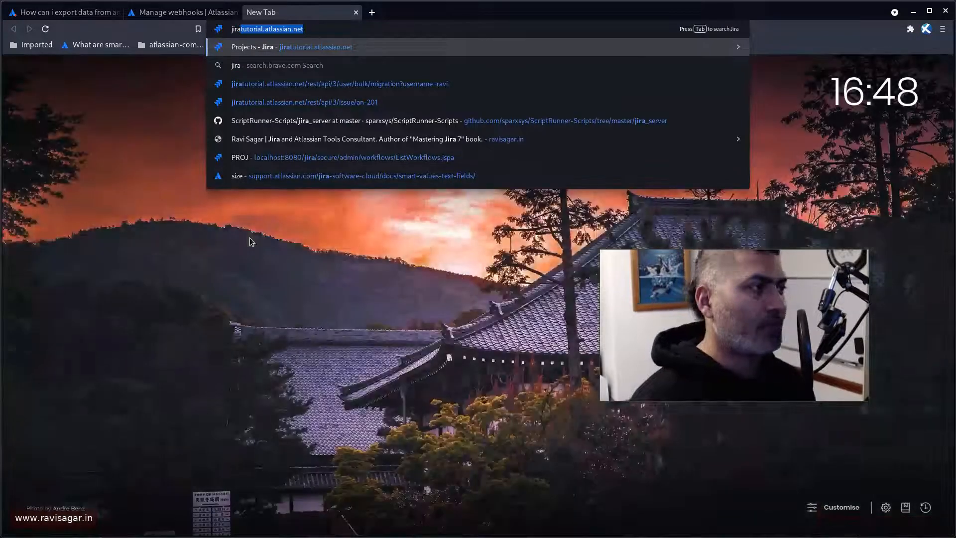
Step: Load the REST API JSON for issue AN-201, then return to the Community question
click(304, 101)
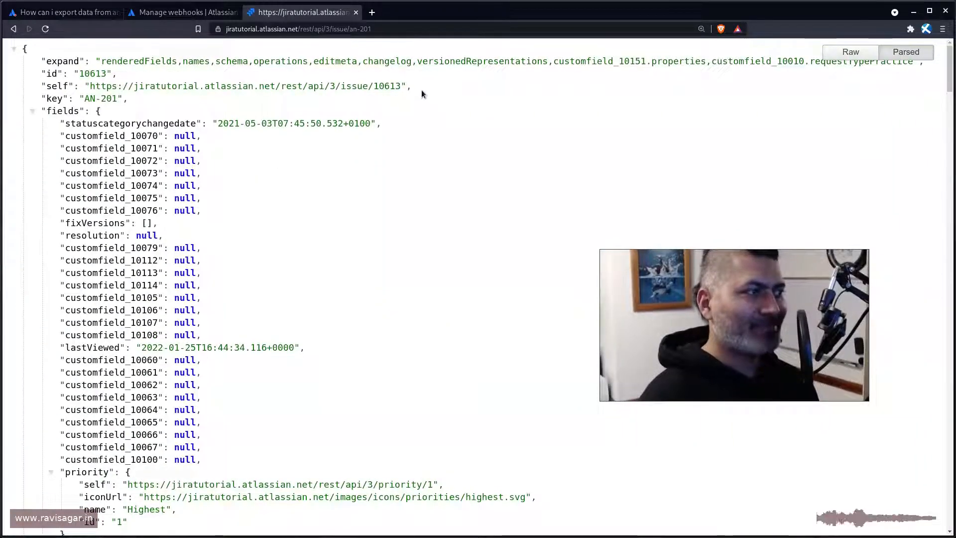
mouse_move(398, 204)
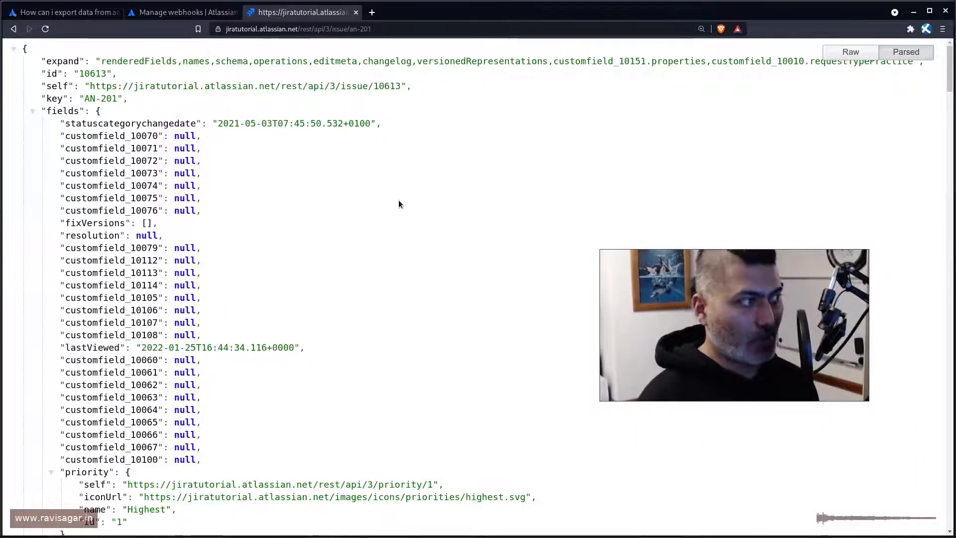
click(60, 12)
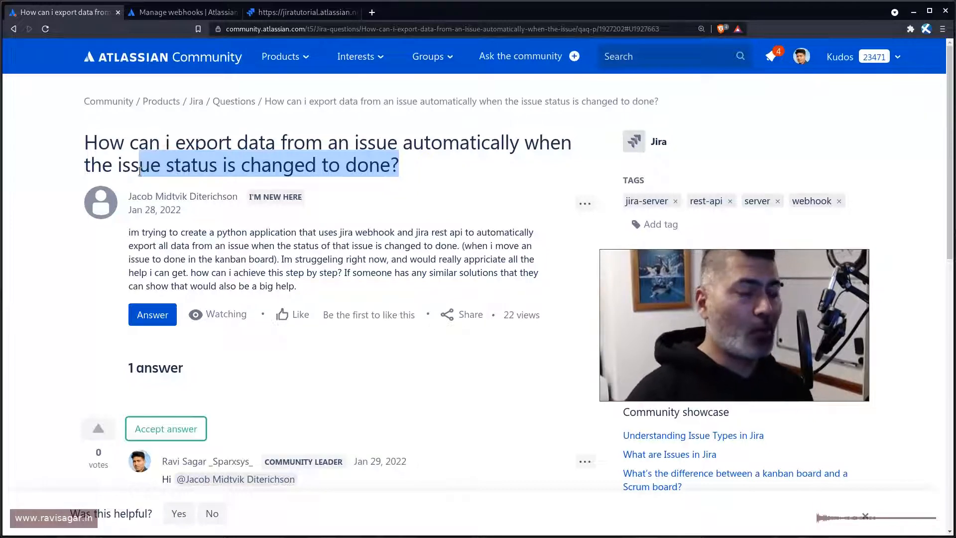
Step: Review the Manage webhooks support article and go back to the Jira Projects page
click(183, 12)
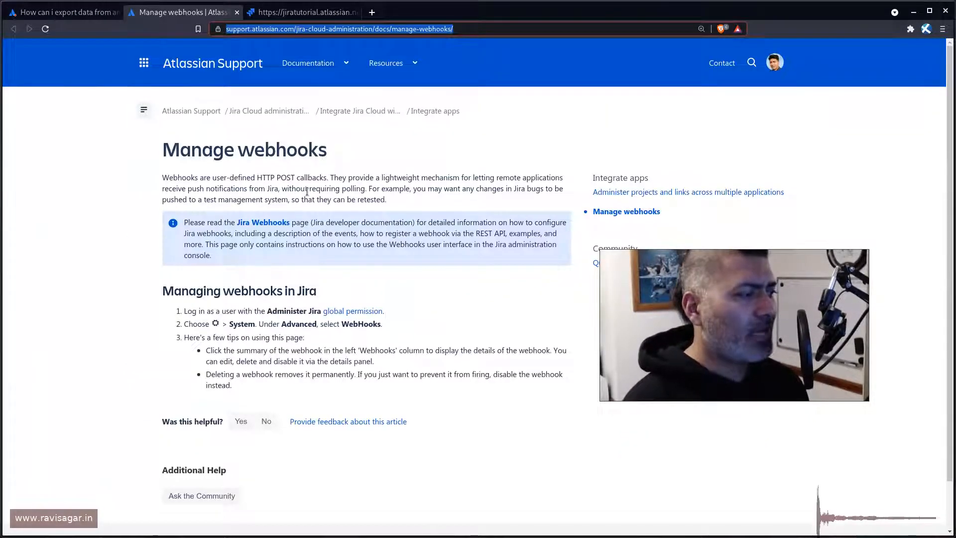
scroll(down, 3)
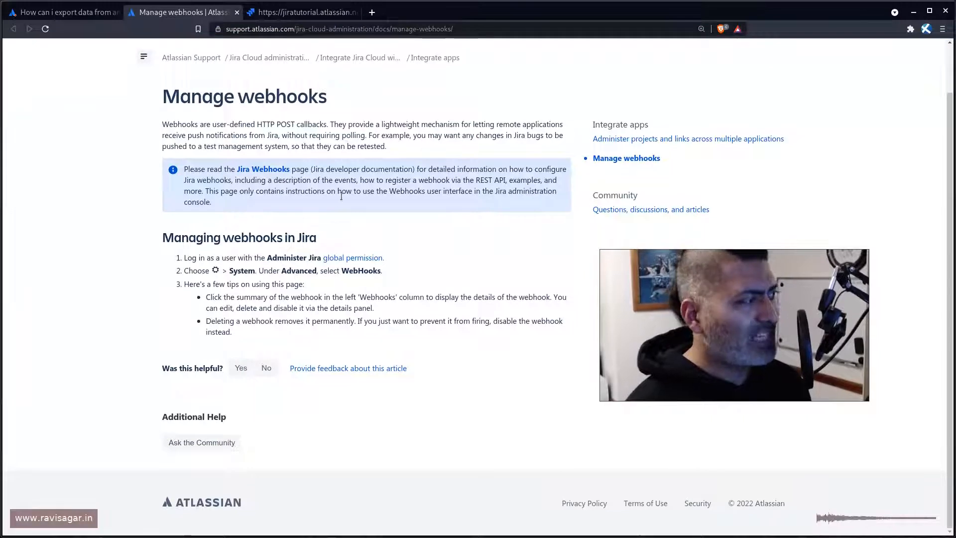
click(302, 12)
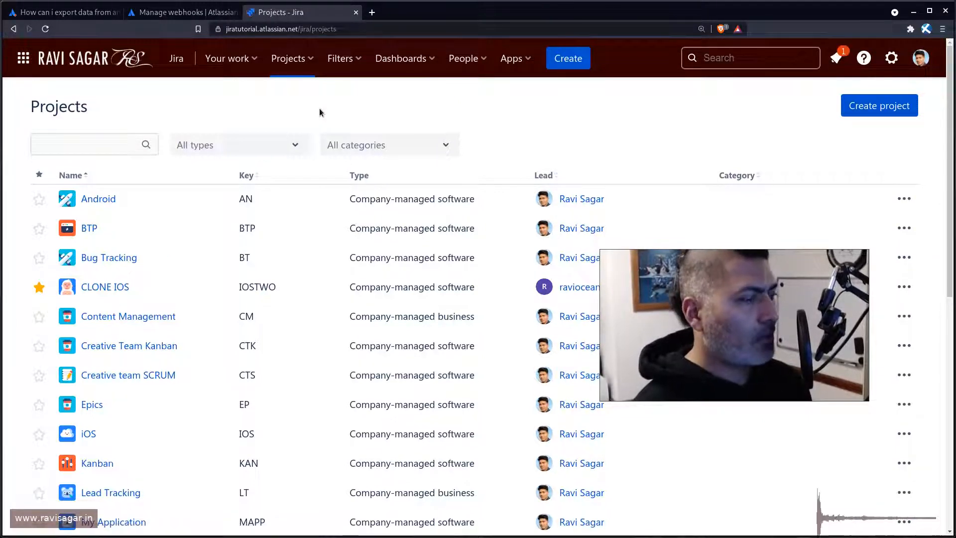
Step: Find the System WebHooks admin page and start a new webhook listener
text(webhook)
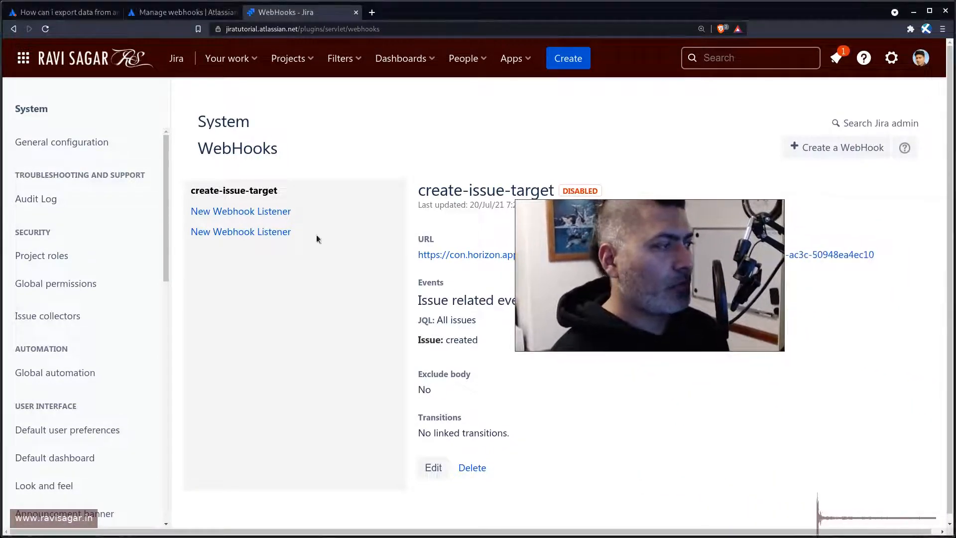
click(240, 211)
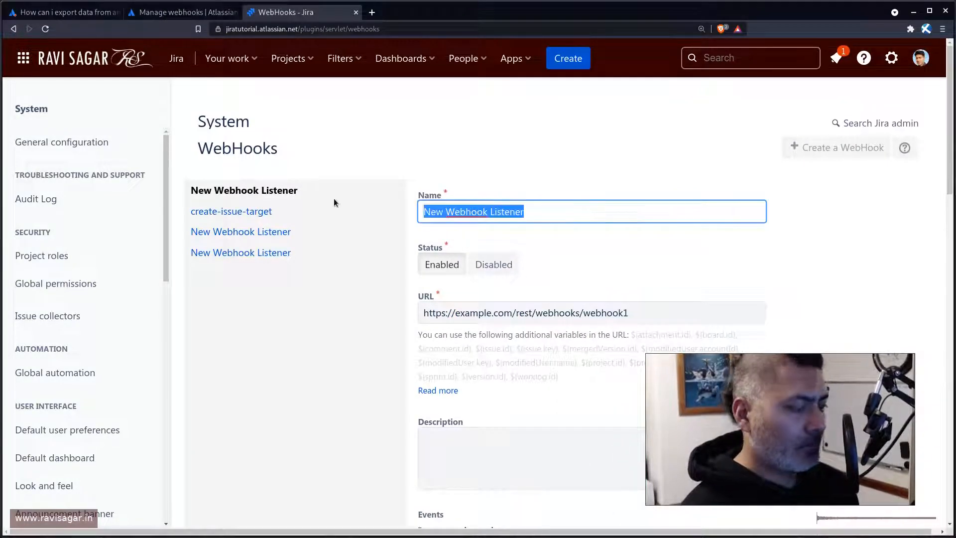
Step: Create a webhook named transition-to-done with the example URL and no events selected
text(transition)
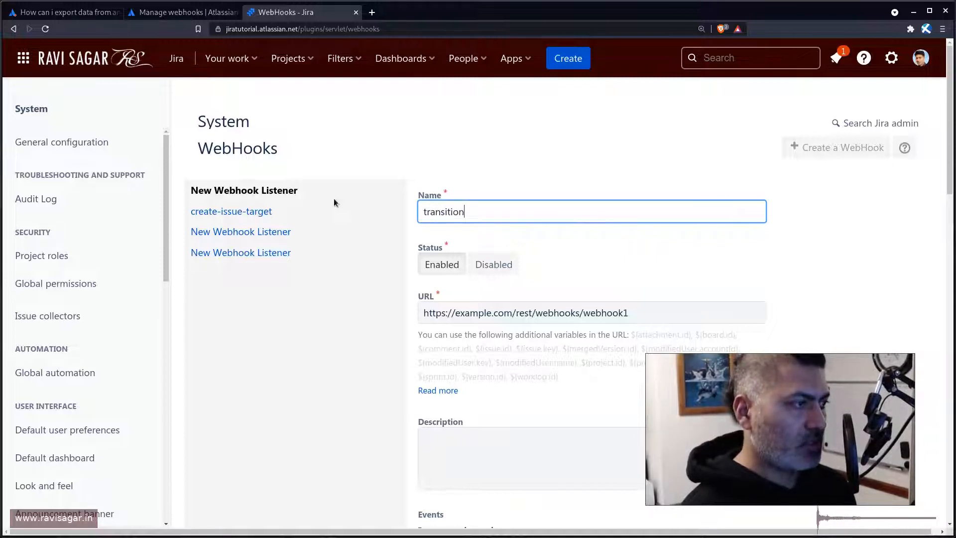
text(-to-don)
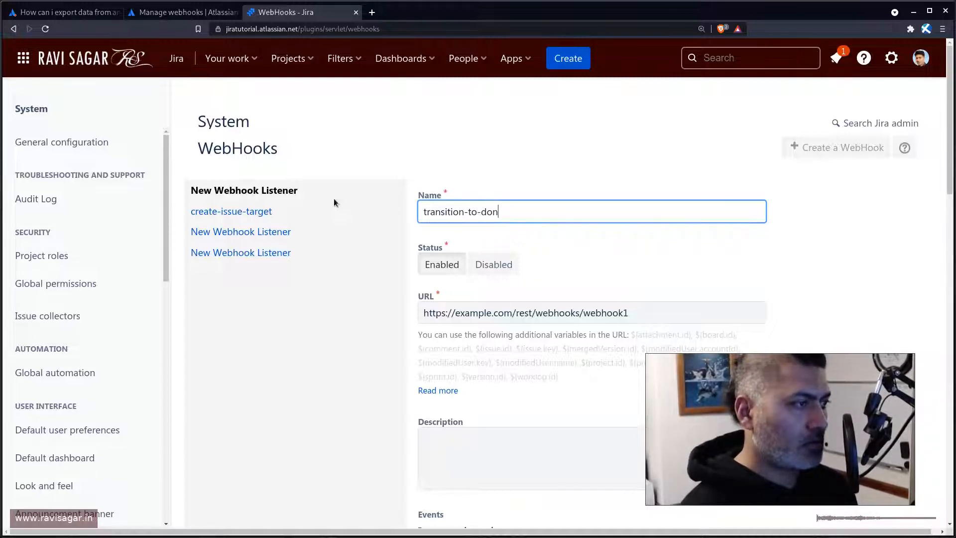
text(e)
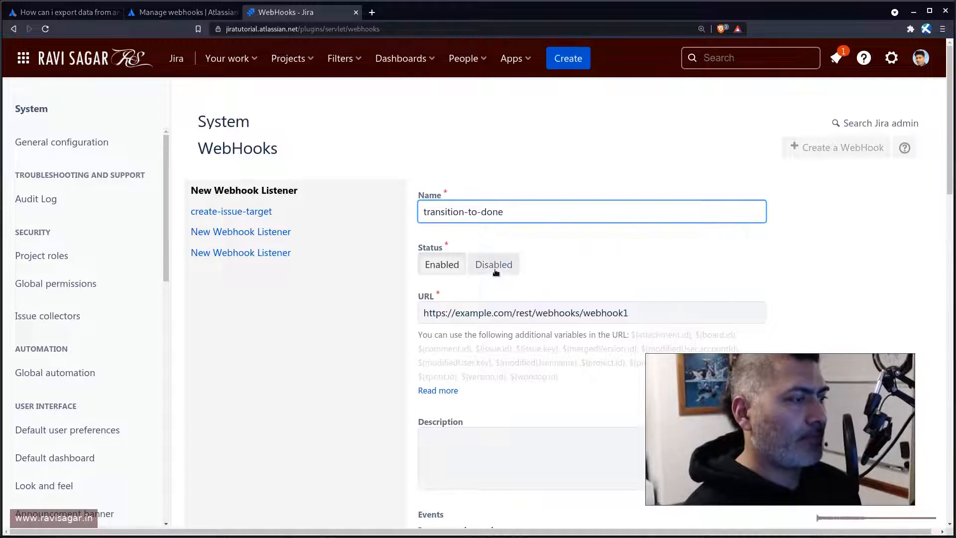
scroll(down, 3)
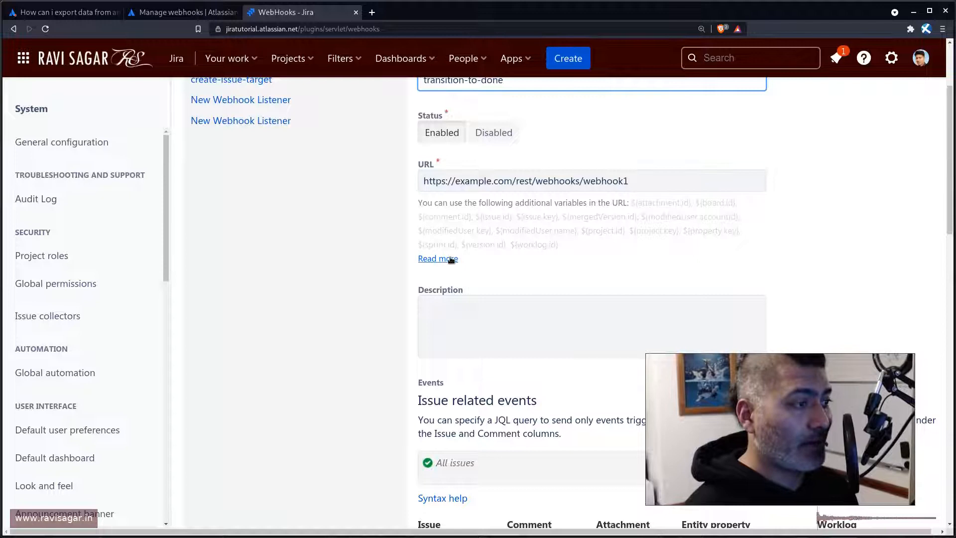
mouse_move(616, 216)
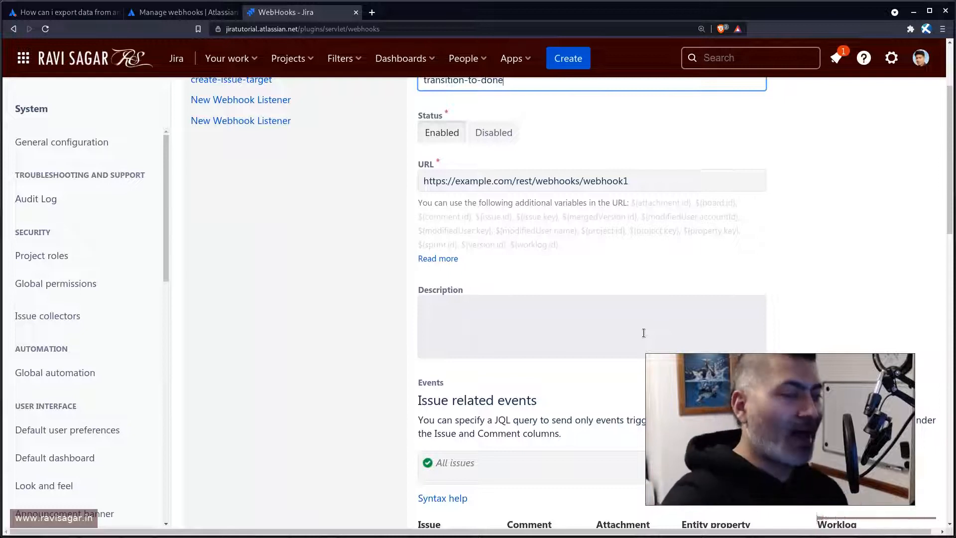
scroll(down, 3)
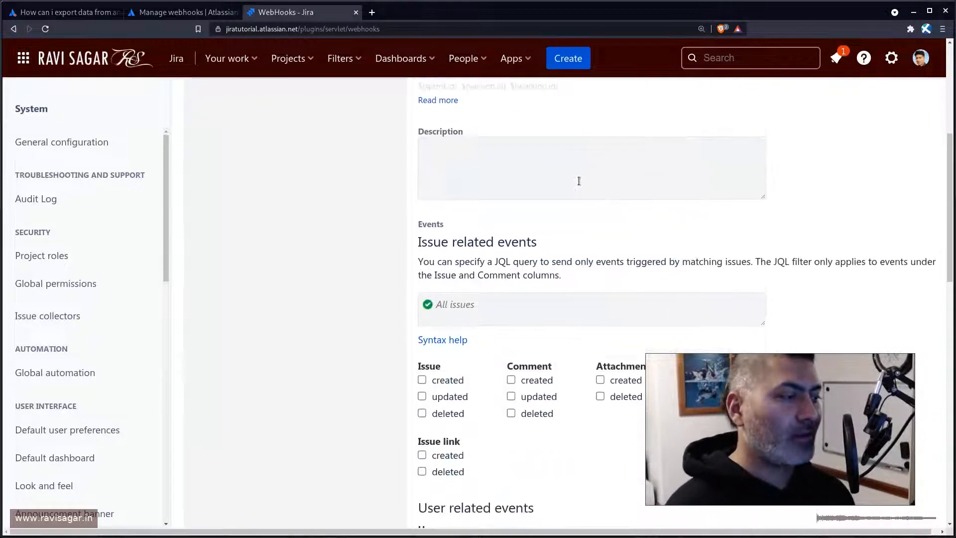
scroll(down, 3)
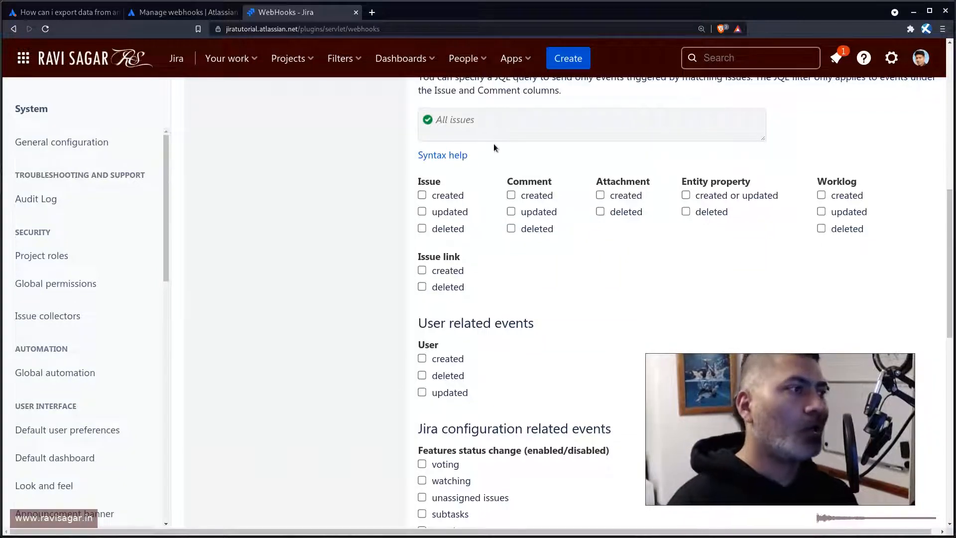
scroll(up, 3)
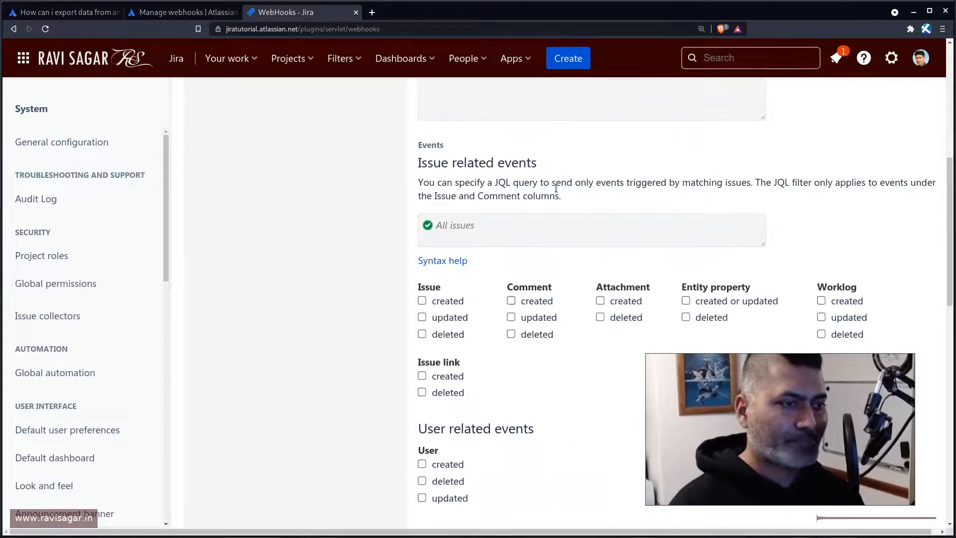
scroll(down, 3)
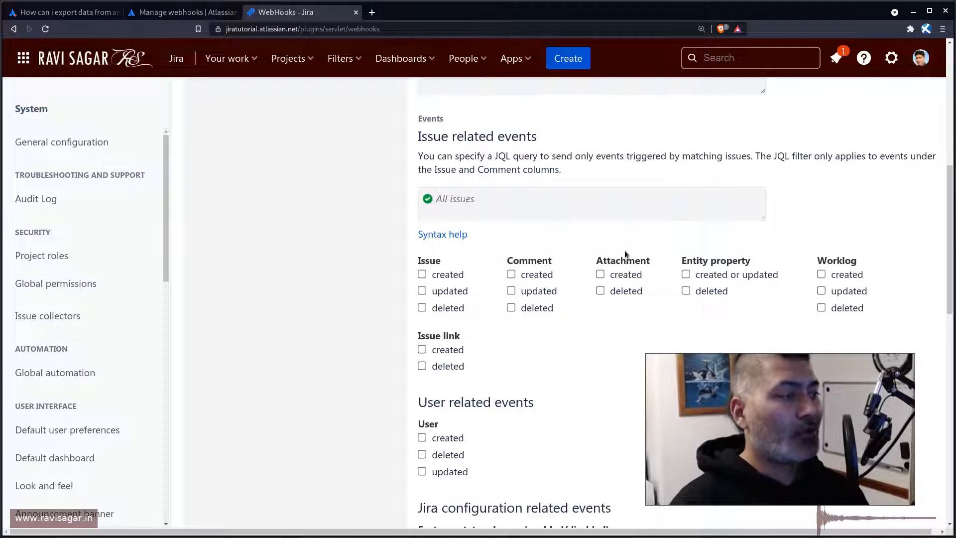
scroll(down, 3)
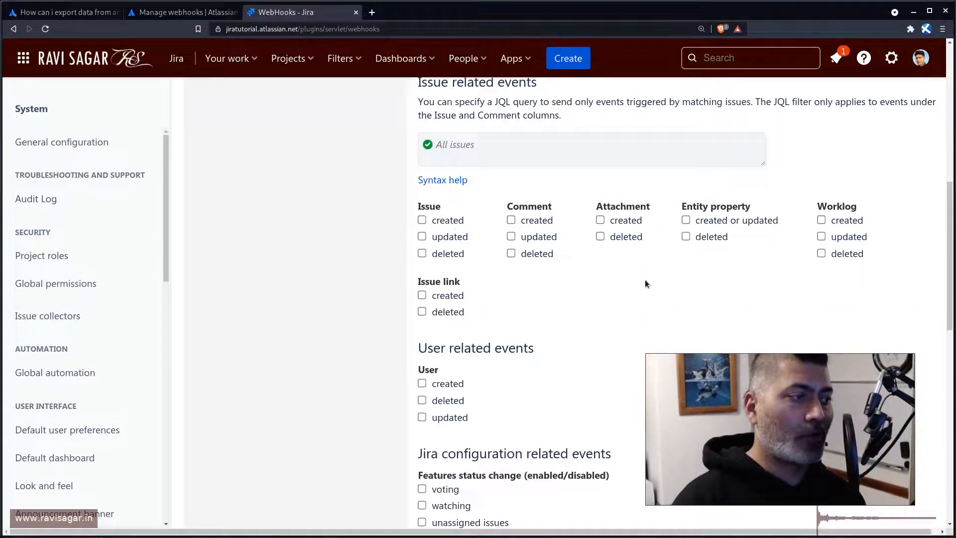
scroll(down, 3)
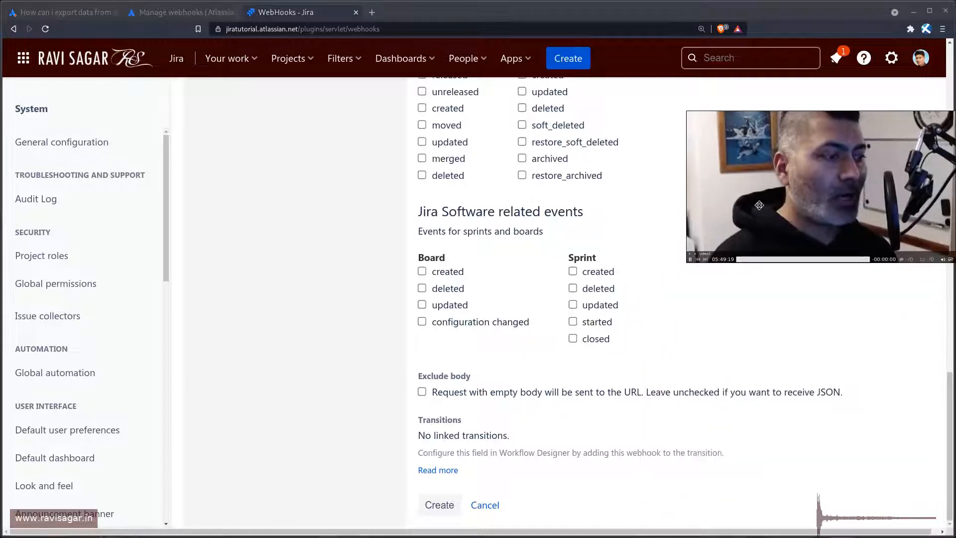
click(438, 503)
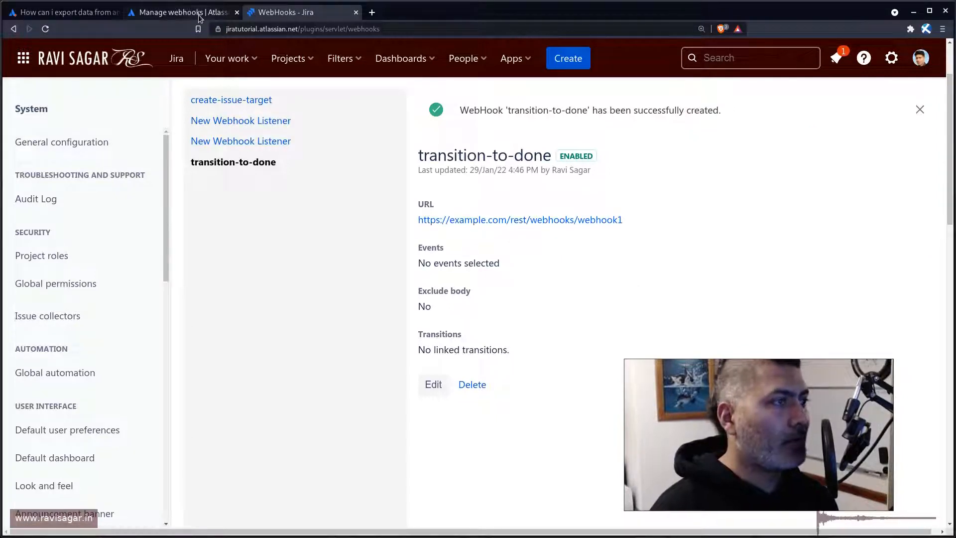
Step: Go to the CLONE IOS project's Workflows settings
click(749, 58)
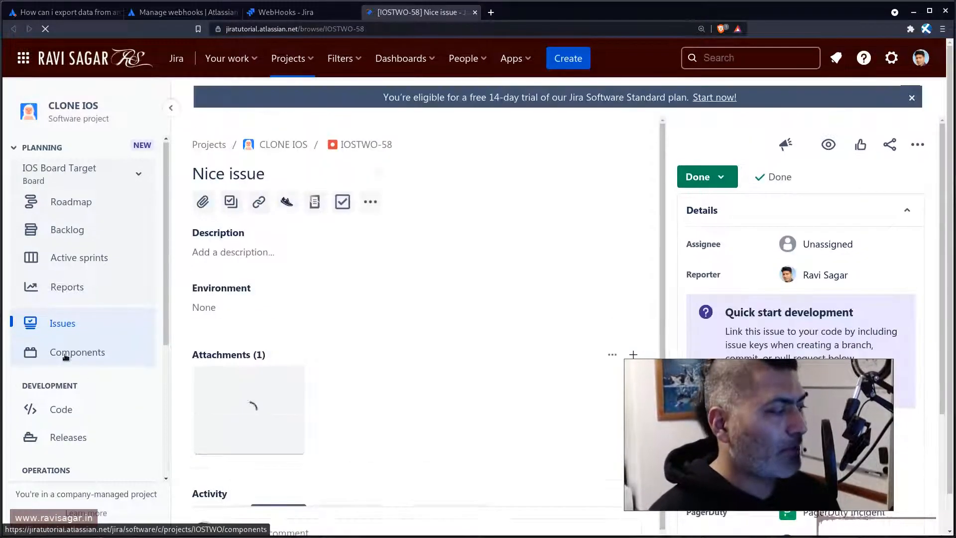
scroll(down, 3)
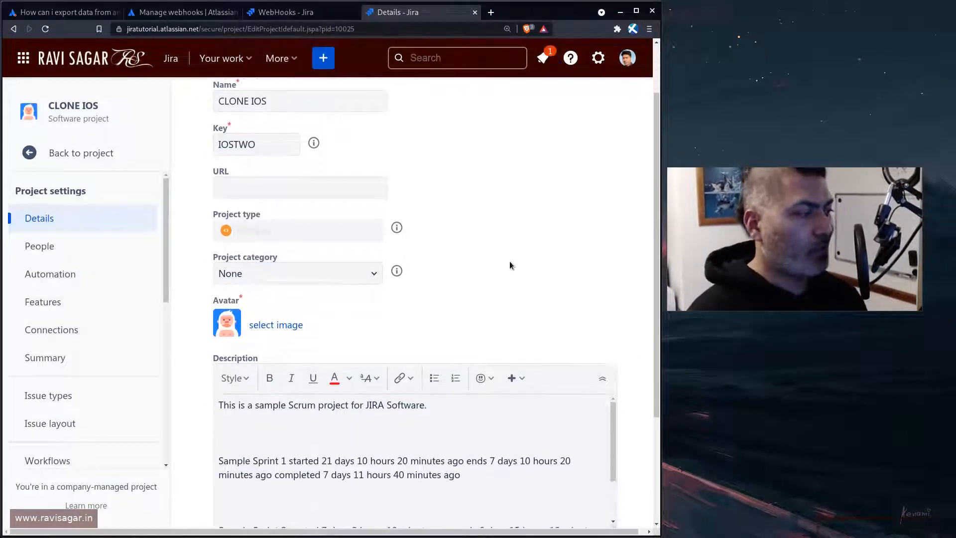
scroll(down, 3)
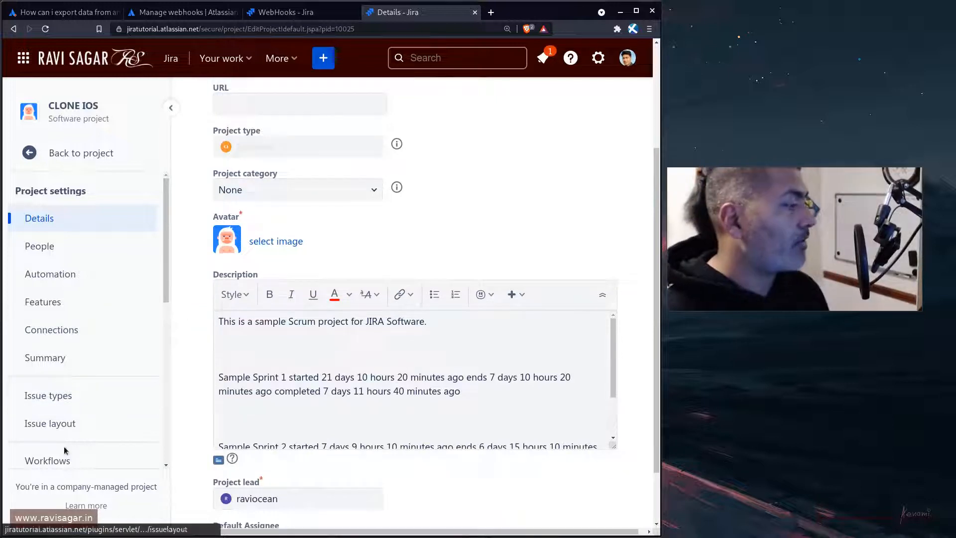
click(47, 460)
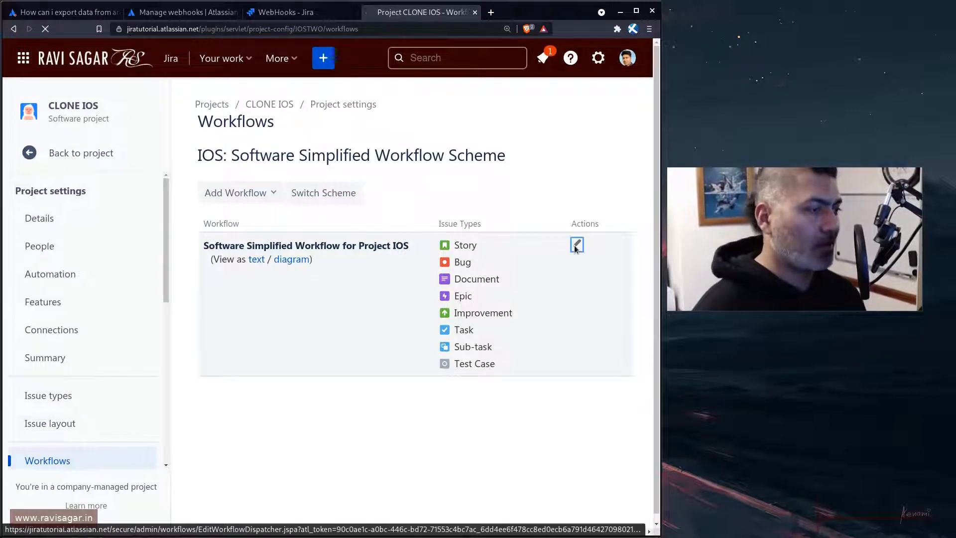
Step: Edit the IOS workflow and show the Done transition's post functions
click(577, 245)
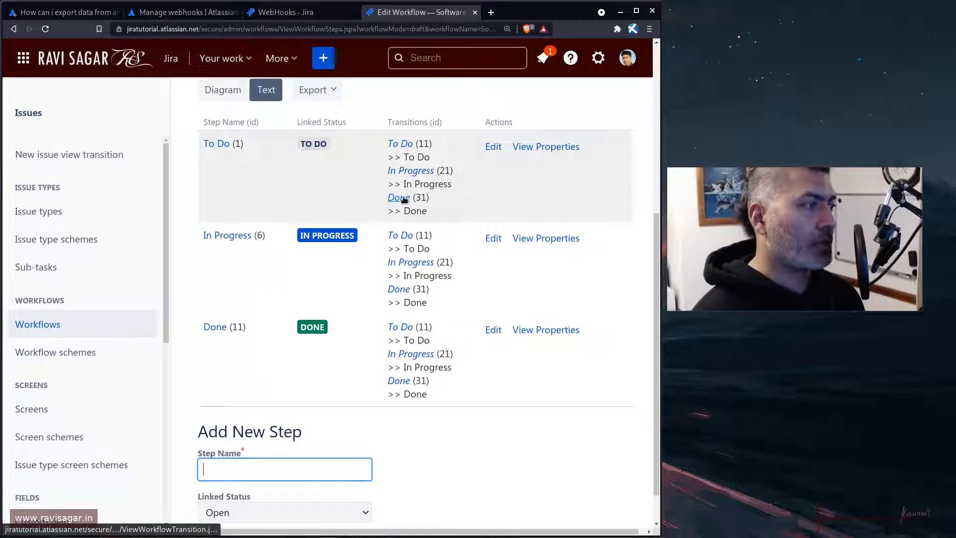
click(398, 197)
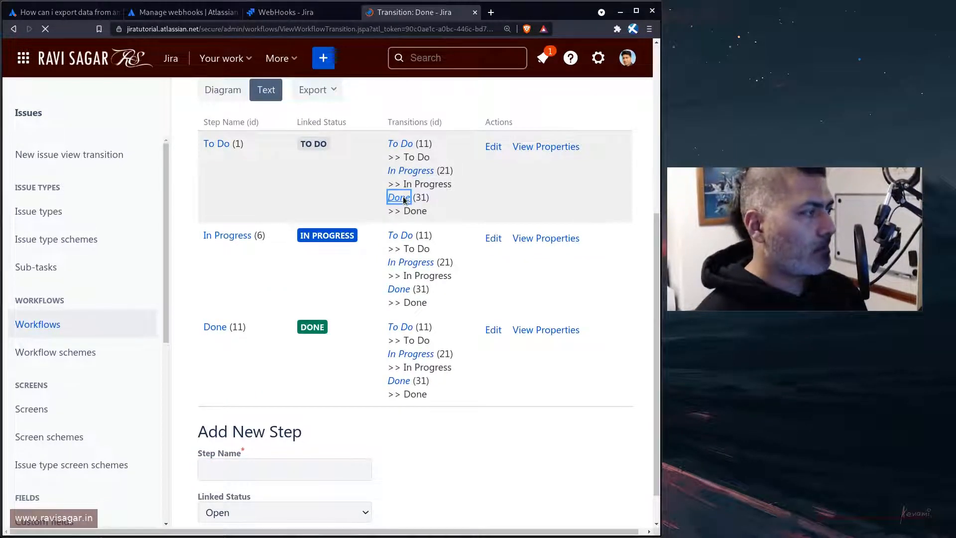
click(398, 197)
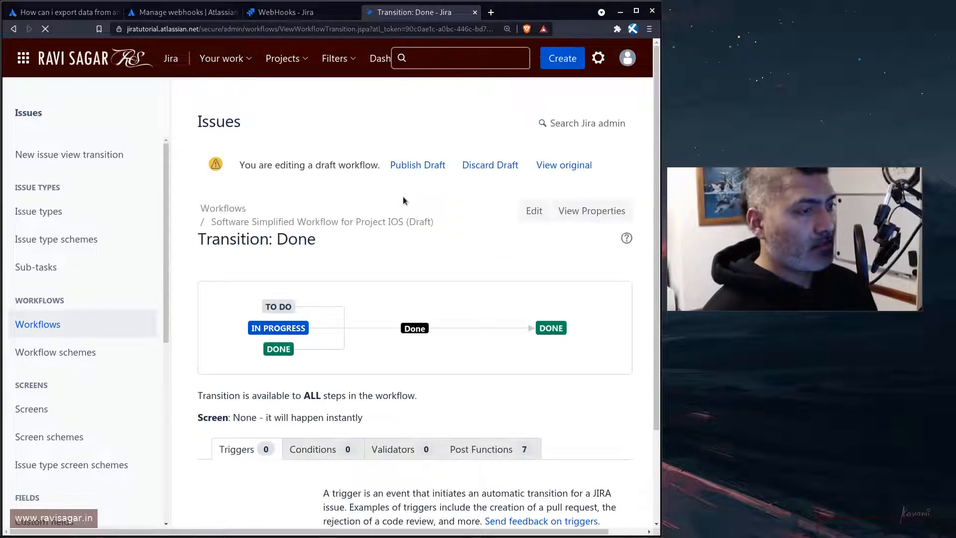
scroll(down, 3)
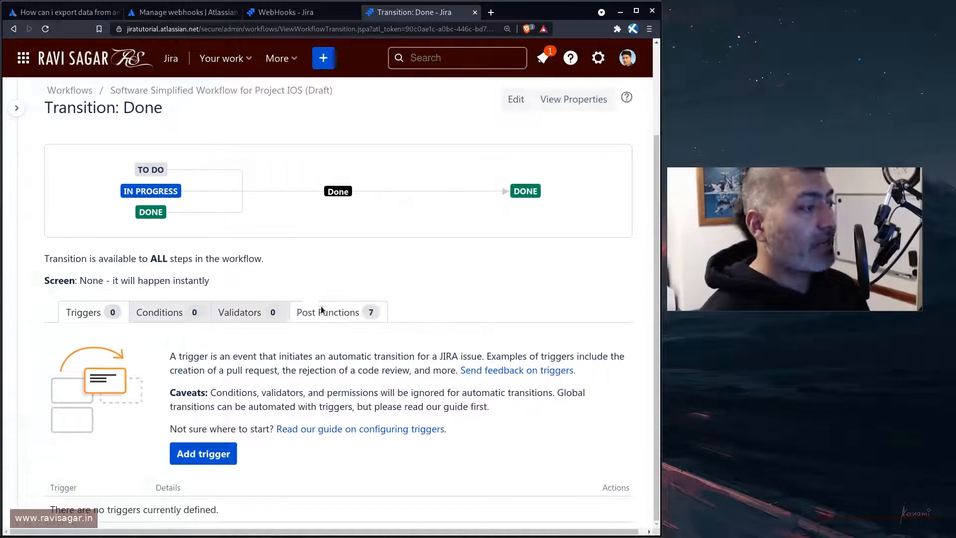
click(328, 312)
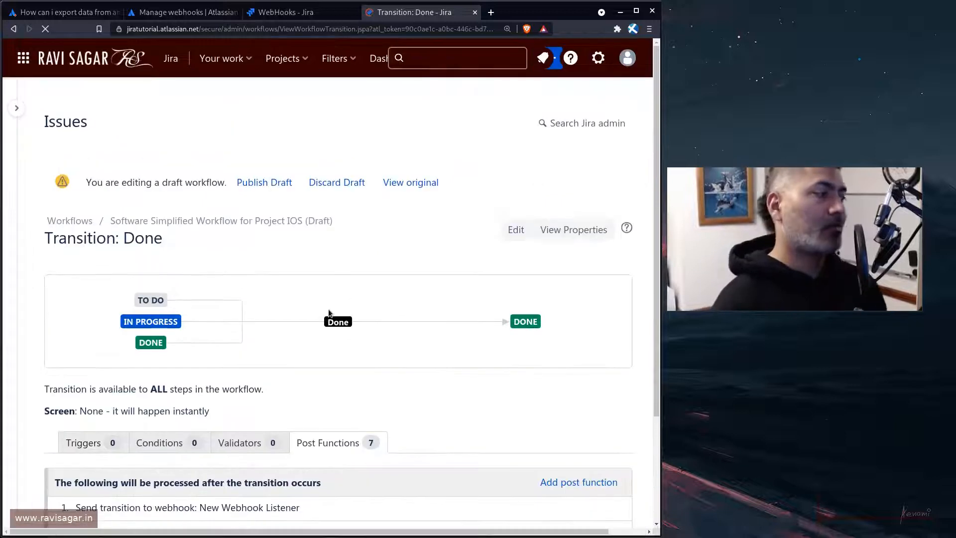
scroll(down, 3)
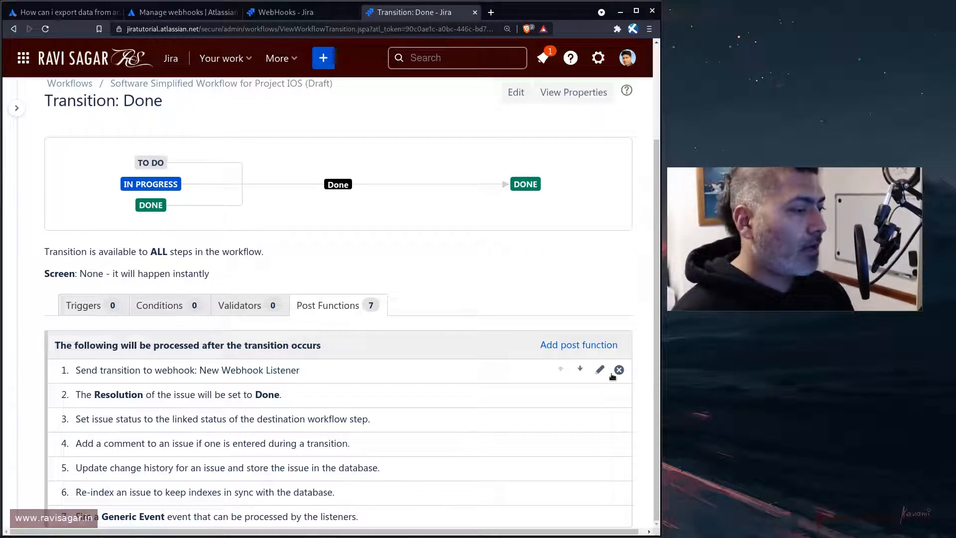
mouse_move(618, 370)
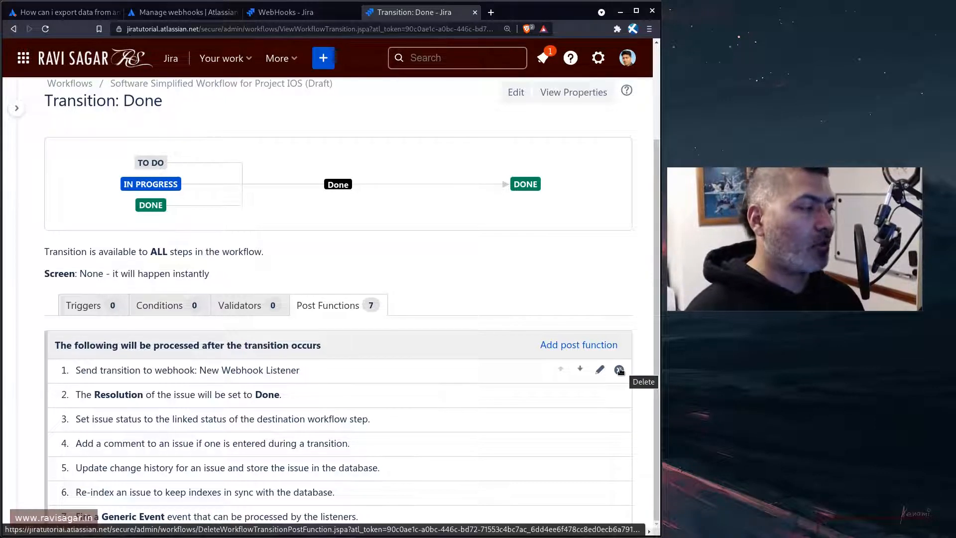
Step: Remove the New Webhook Listener post function and begin adding a replacement
click(618, 370)
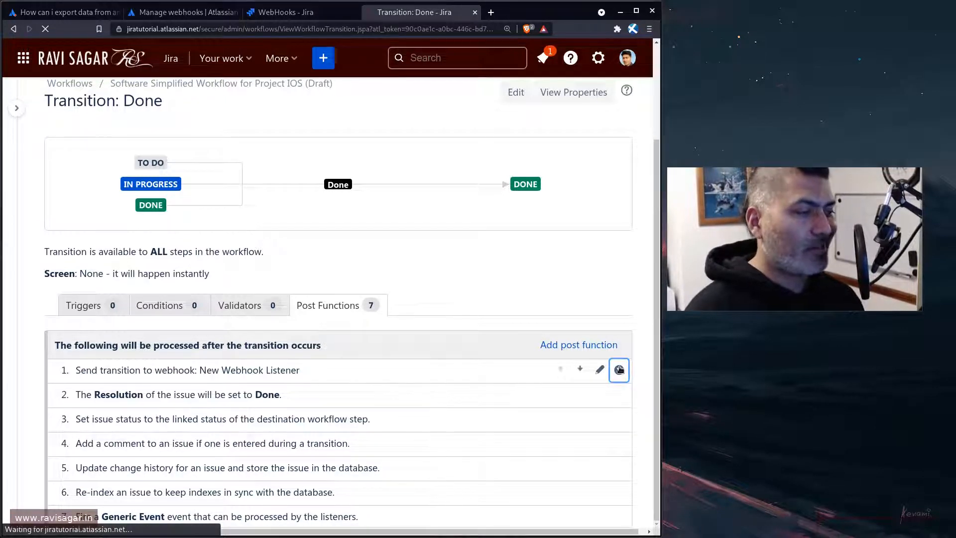
click(618, 370)
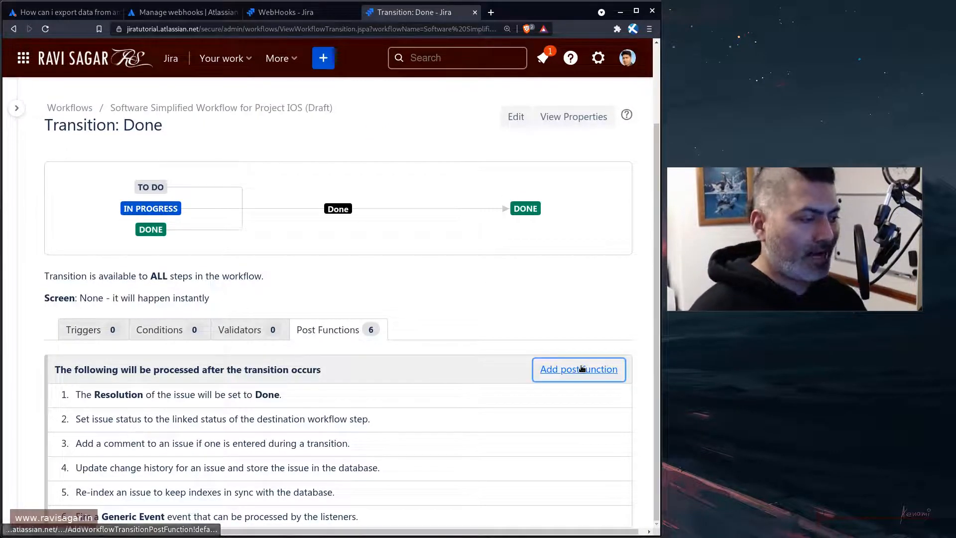
click(577, 368)
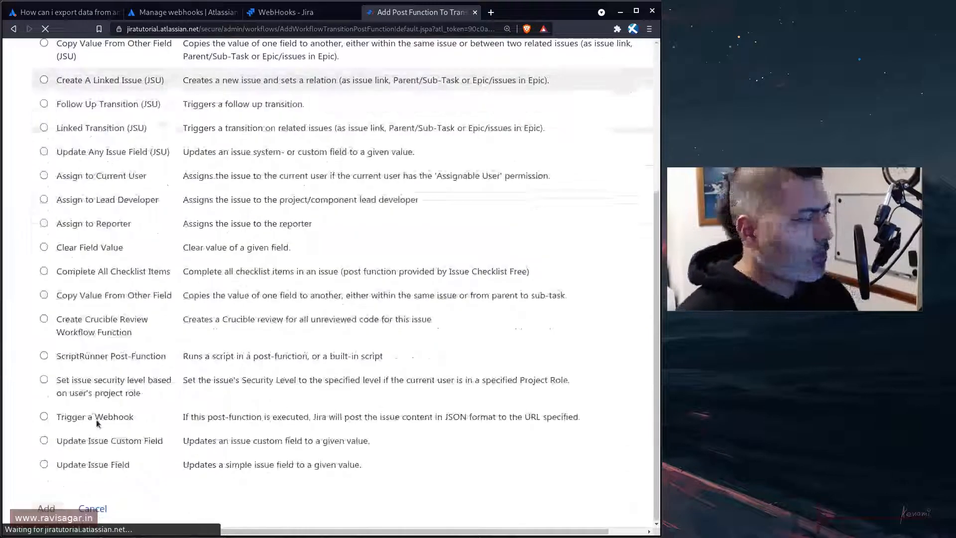
scroll(up, 3)
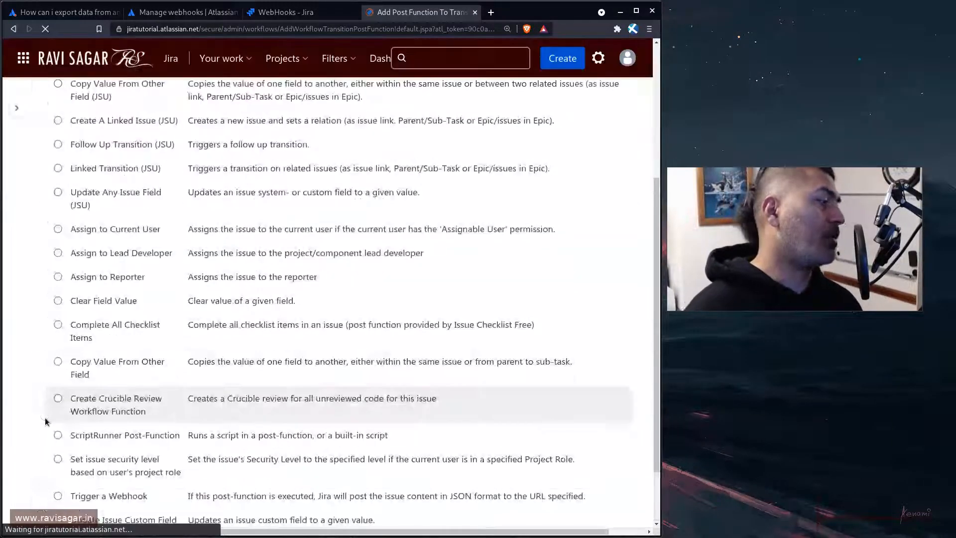
scroll(down, 3)
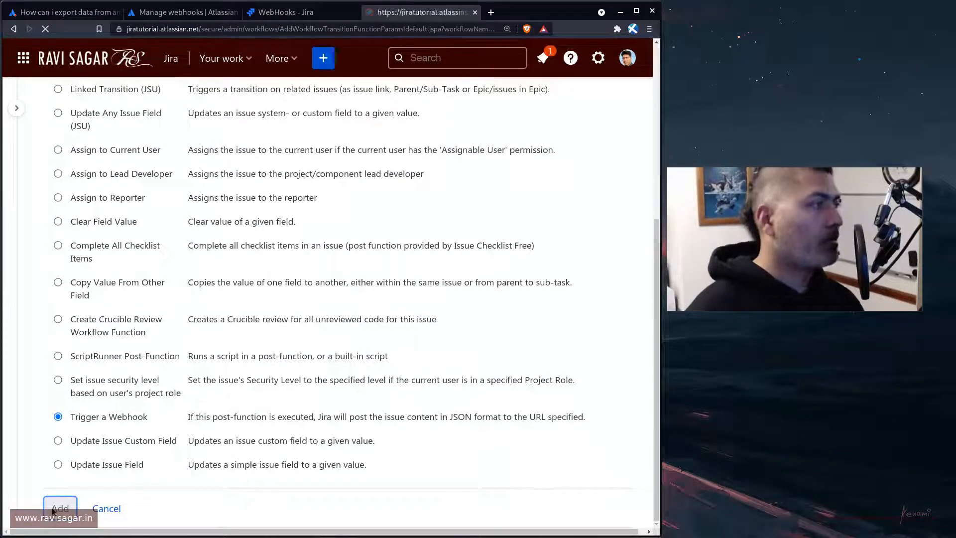
Step: Add a Trigger a Webhook post function sending to transition-to-done
click(59, 508)
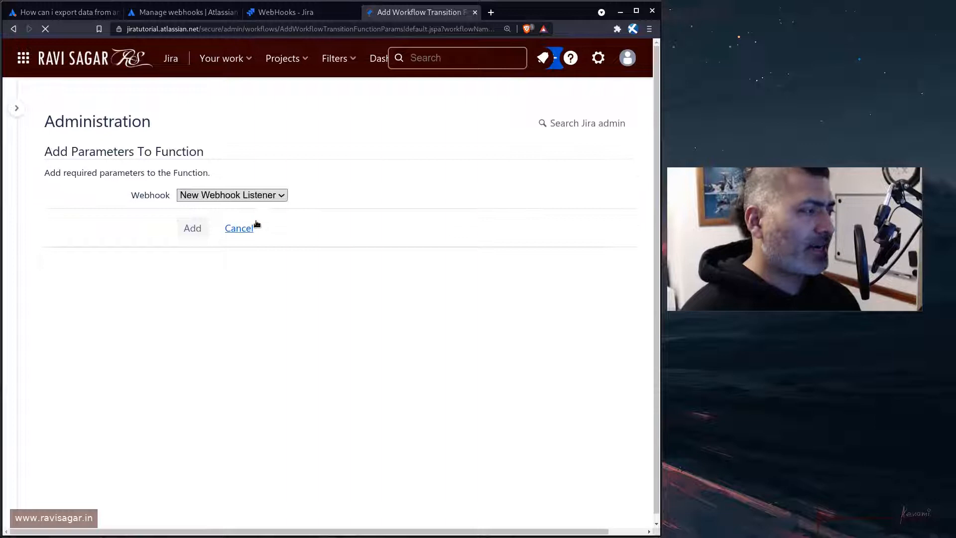
click(230, 194)
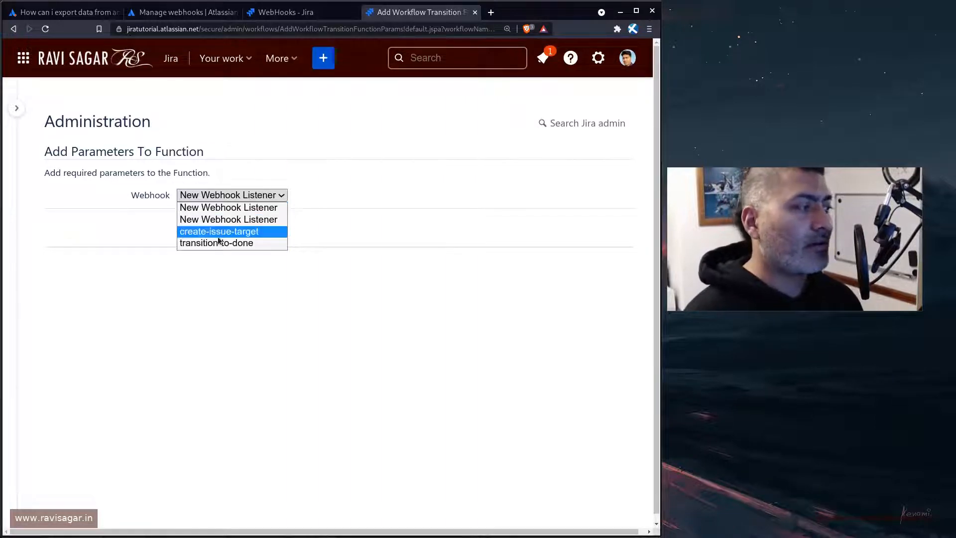
click(216, 243)
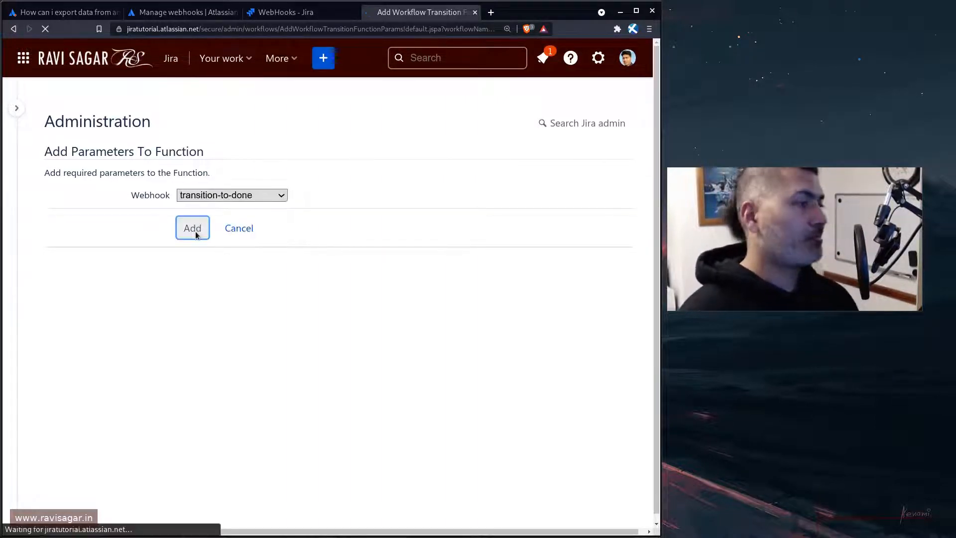
click(192, 227)
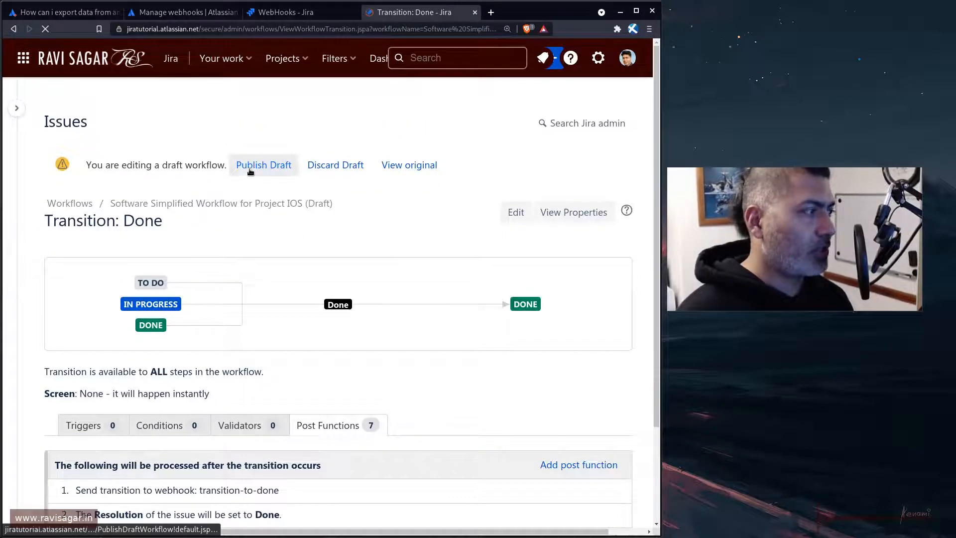
Step: Publish the draft workflow without a backup copy and return to the WebHooks page
click(262, 164)
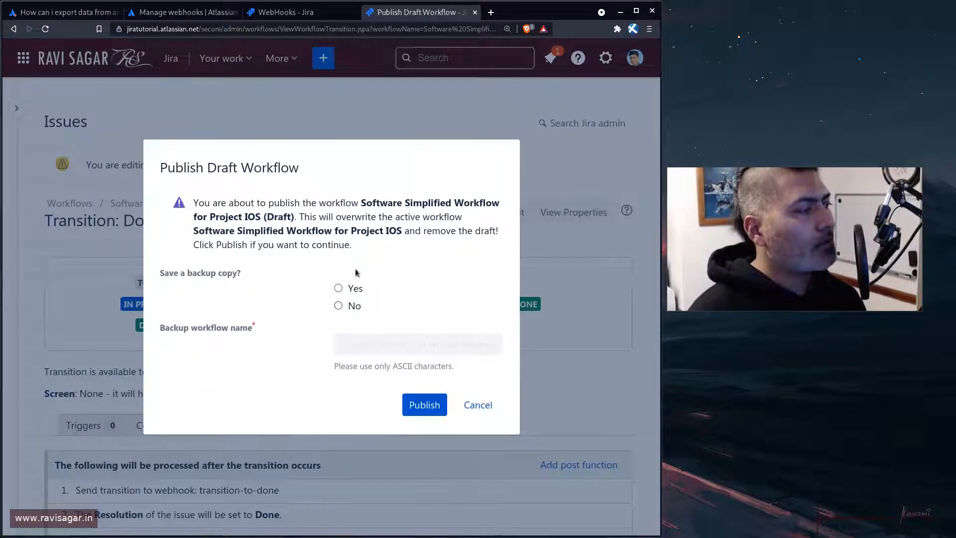
click(338, 306)
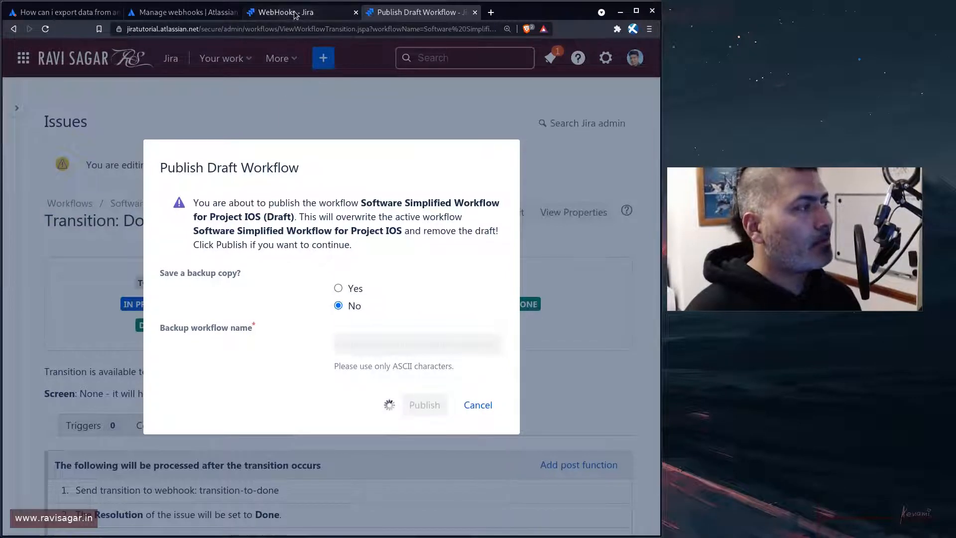
click(281, 12)
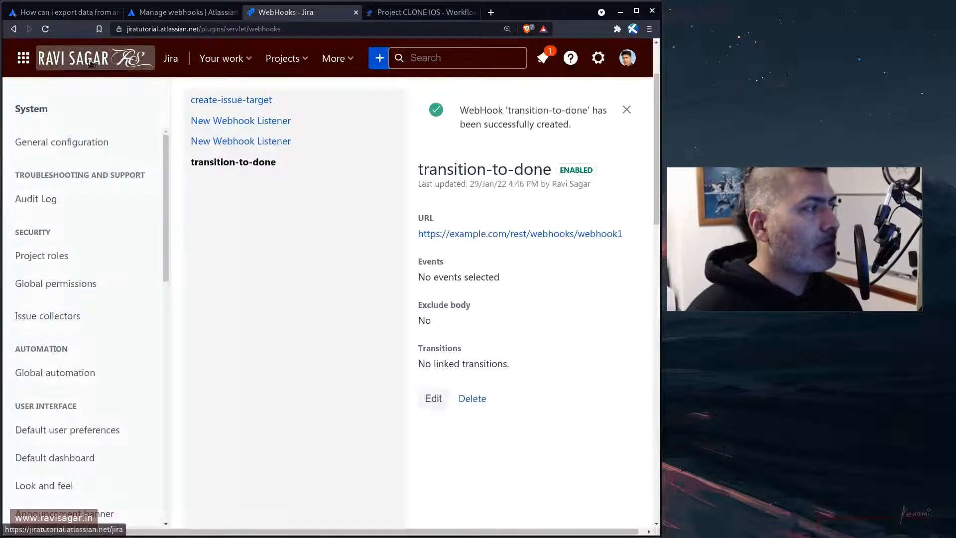
click(45, 29)
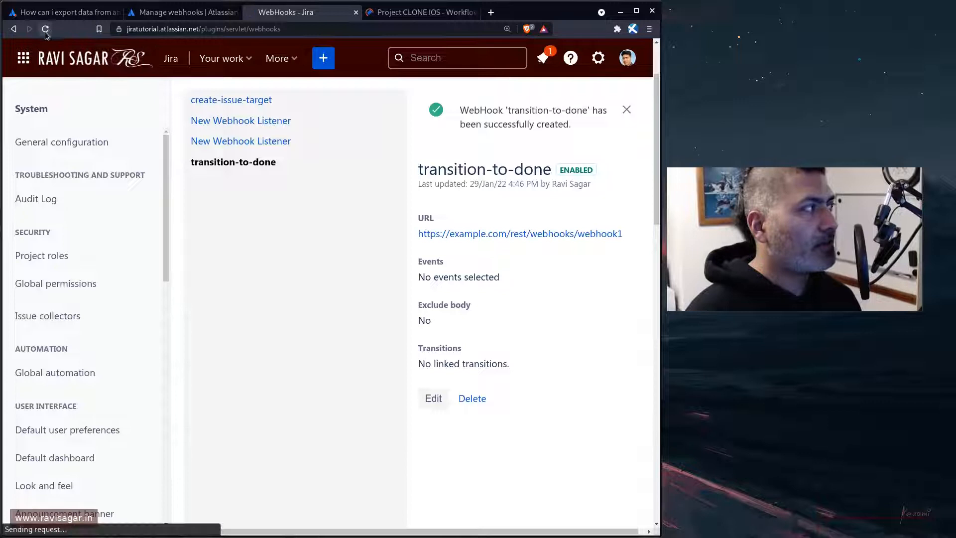
click(45, 29)
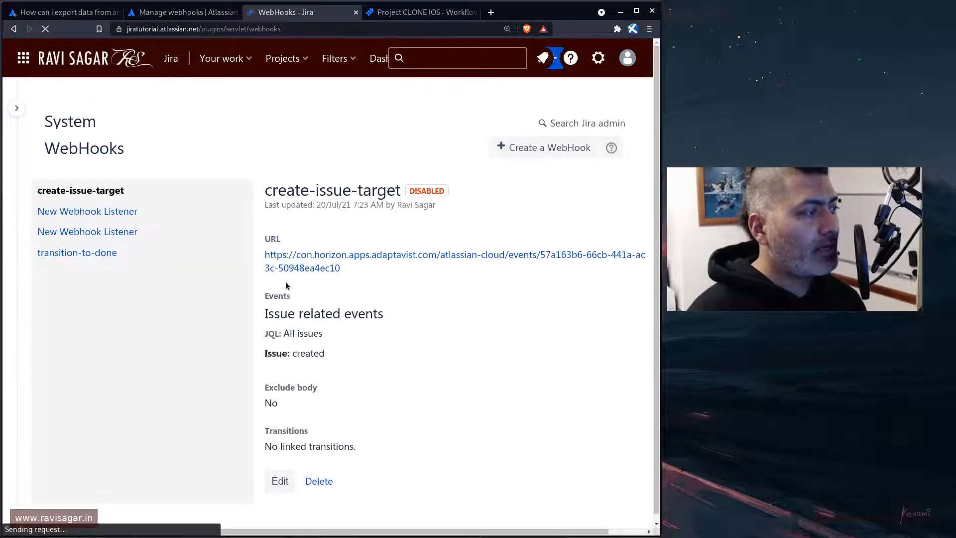
click(77, 252)
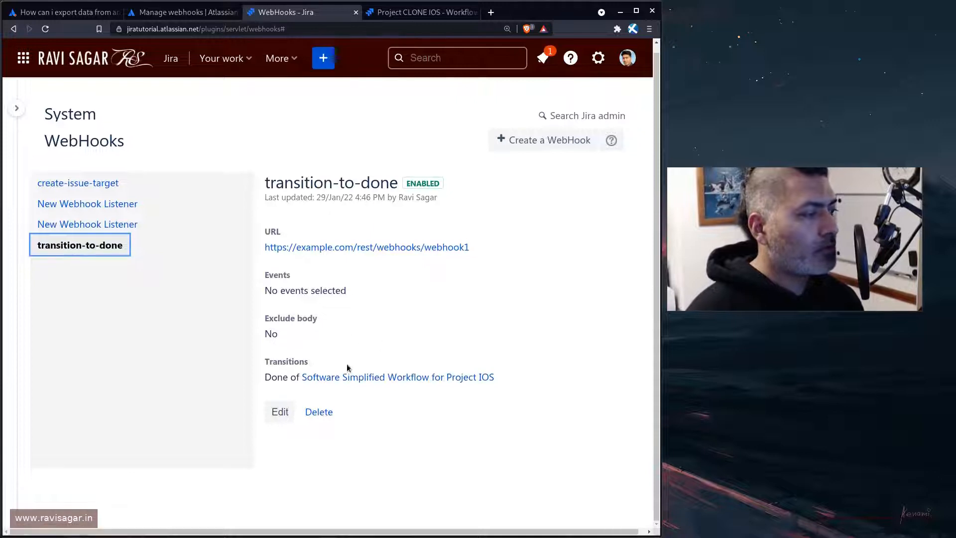
mouse_move(386, 339)
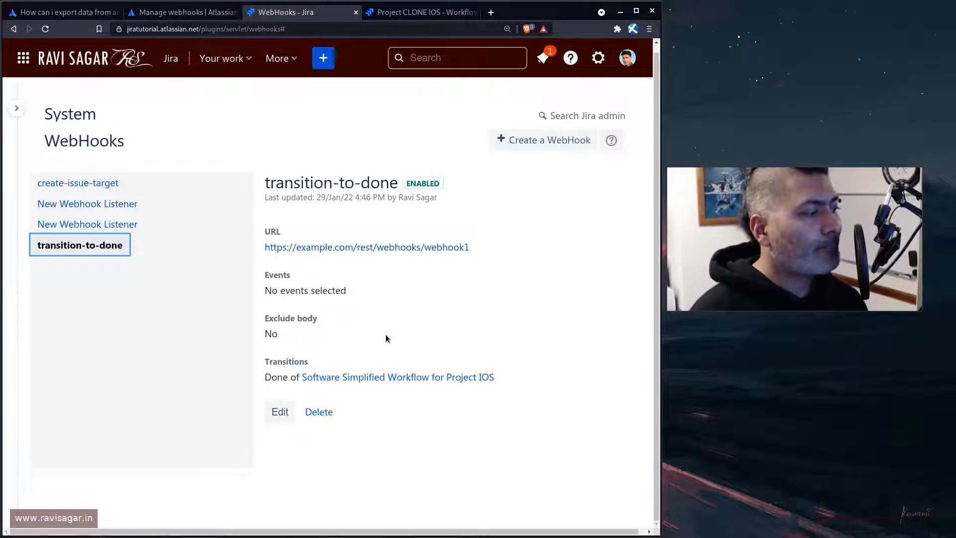
mouse_move(315, 376)
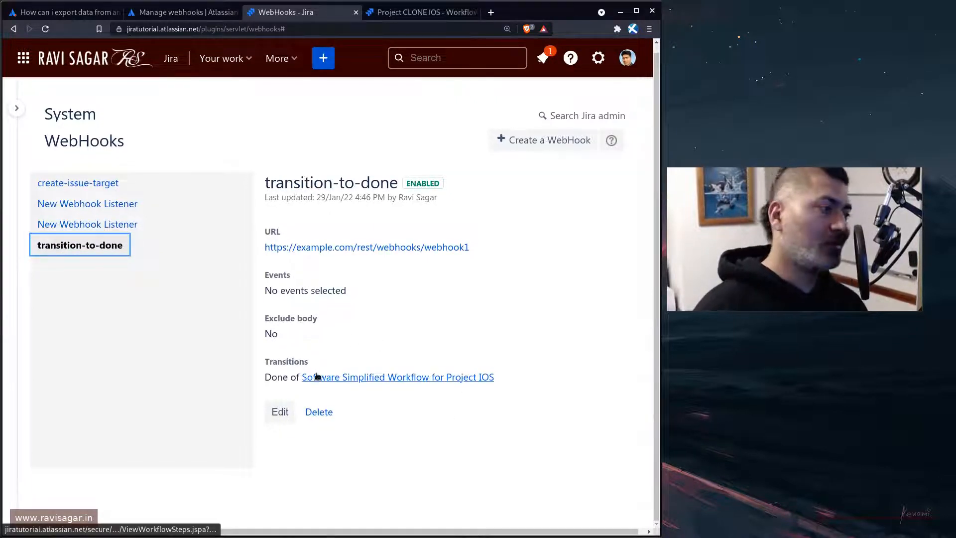
mouse_move(397, 377)
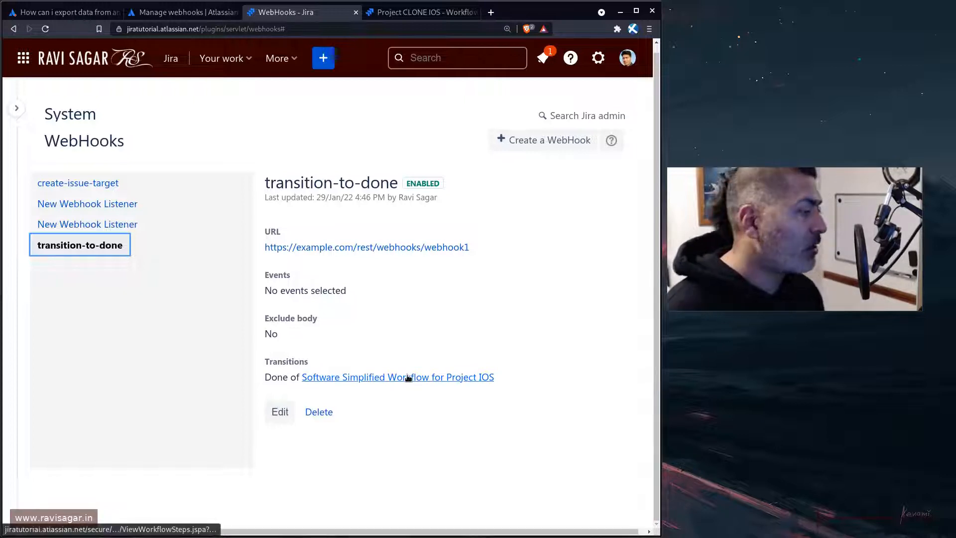
mouse_move(398, 376)
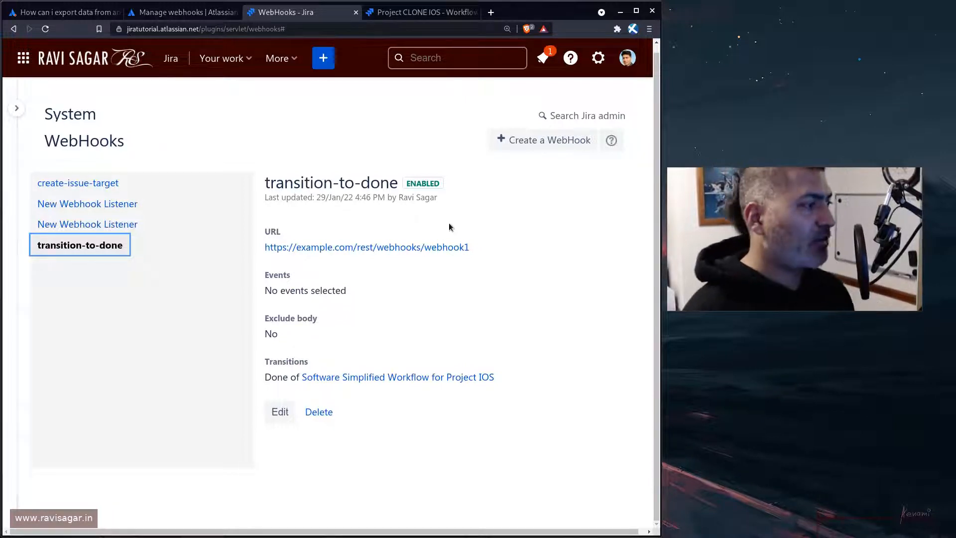
Step: Visit ravisagar.in in a new tab and browse its Courses menu
click(491, 12)
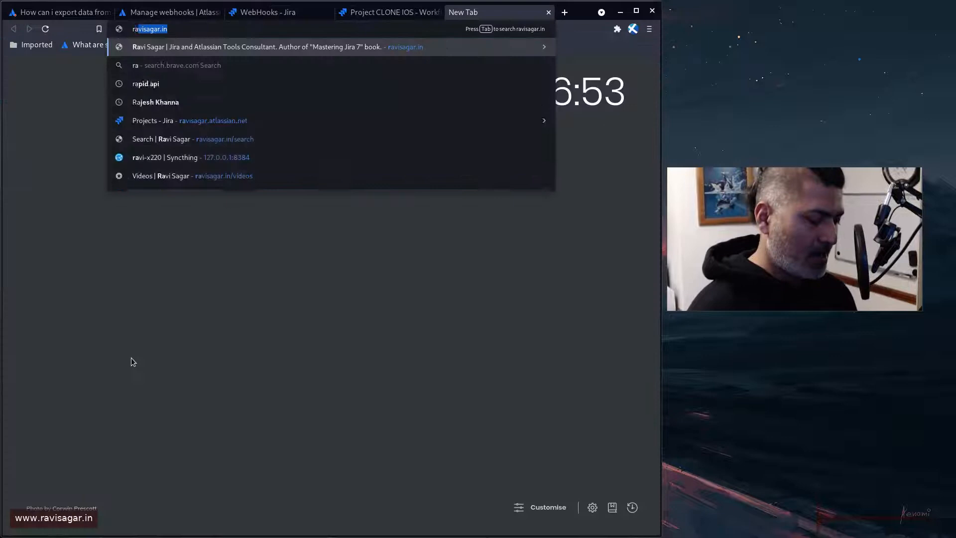
text(vi)
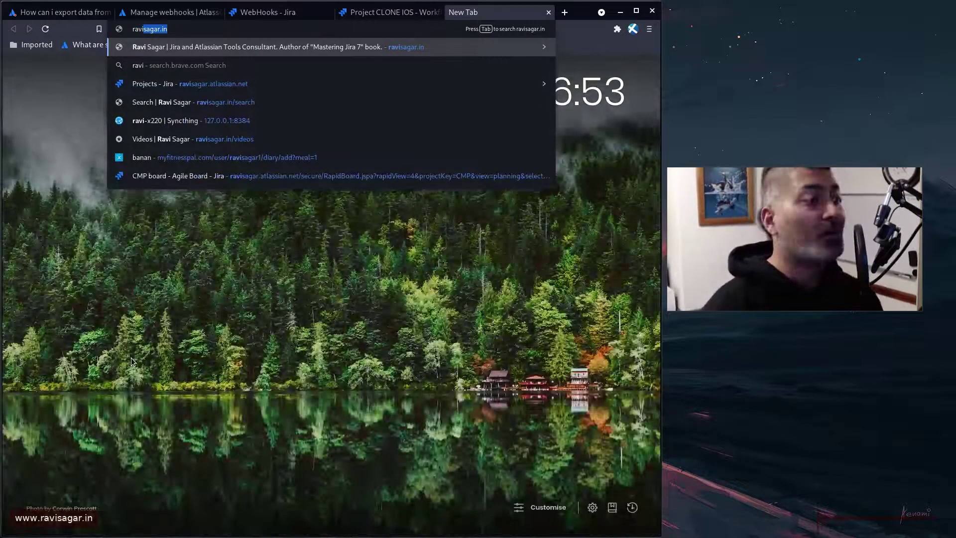
key(Return)
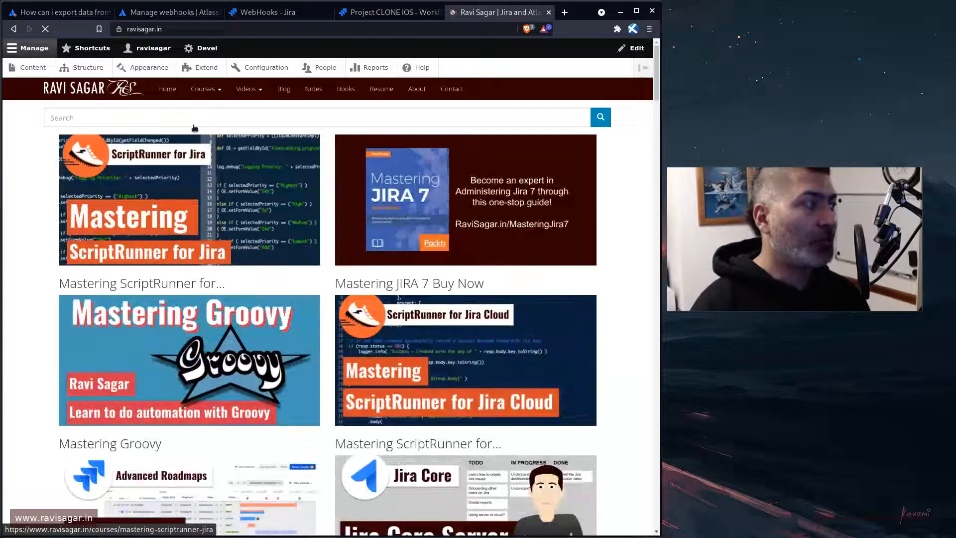
click(246, 89)
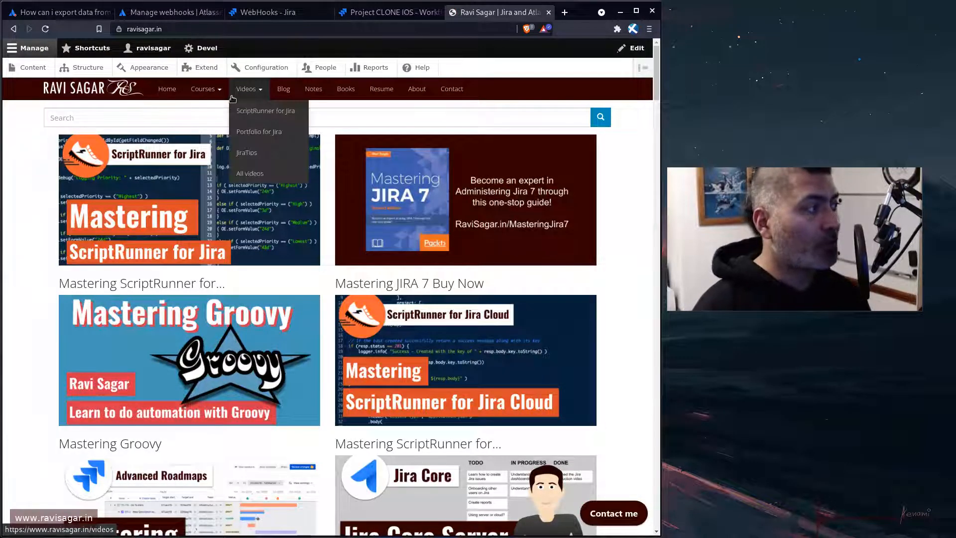
click(205, 89)
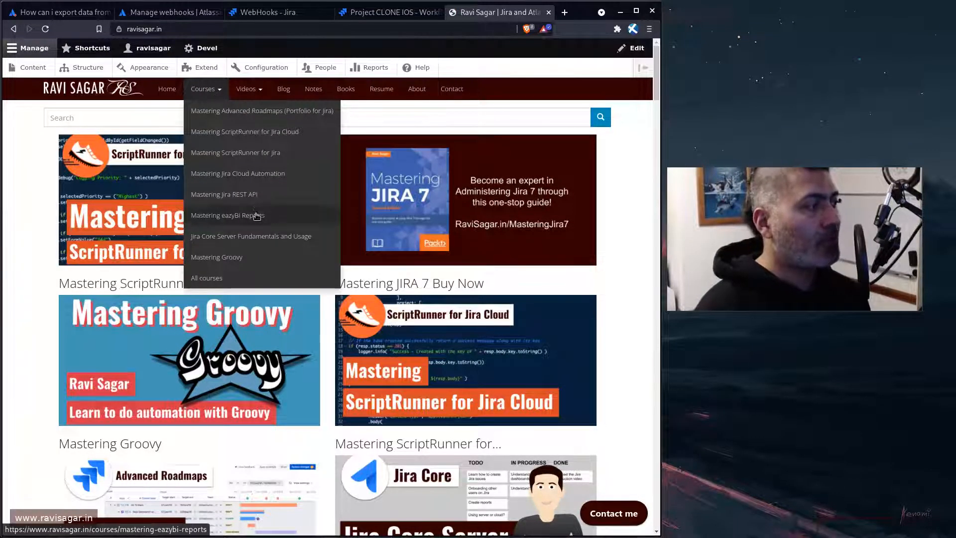
mouse_move(249, 198)
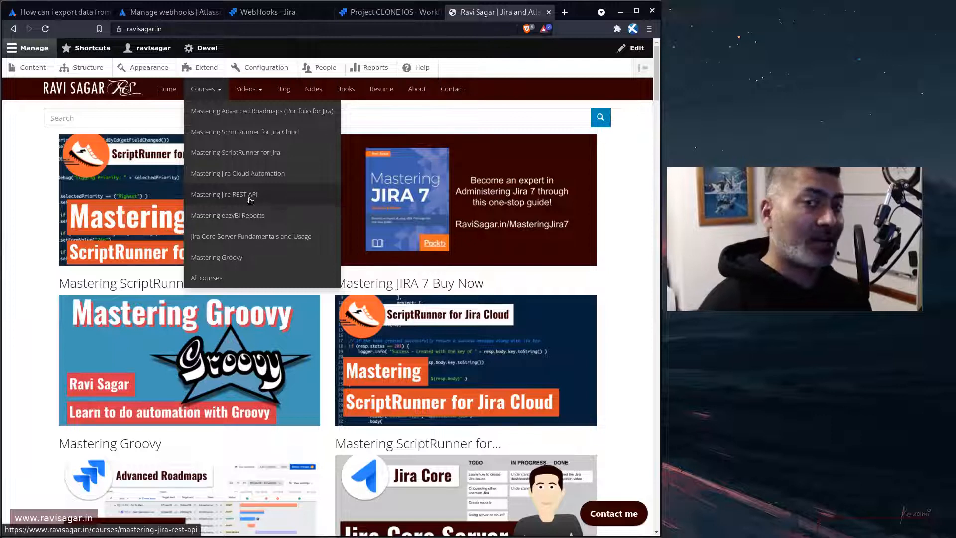
Step: Open the Jira REST API course in another tab and return to the Jira webhooks page
middle_click(224, 194)
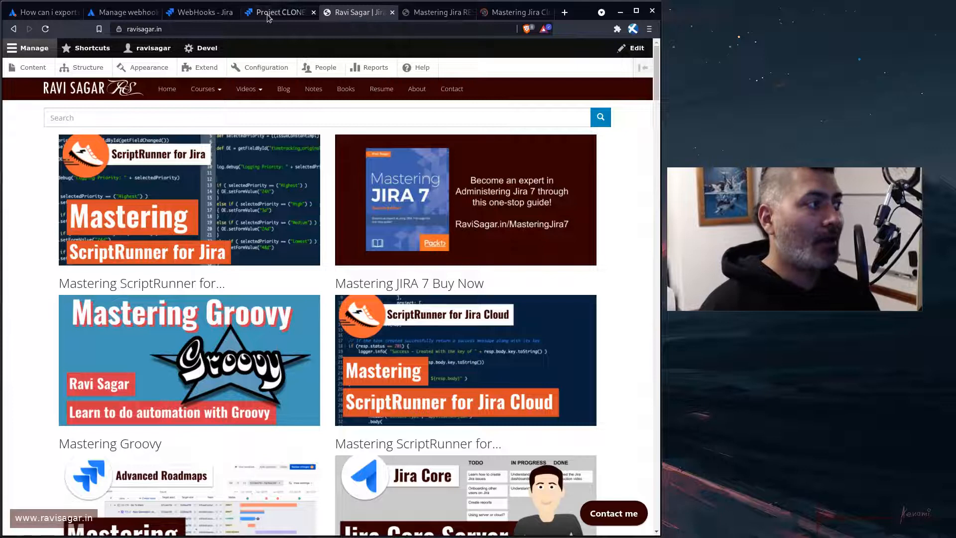
click(200, 12)
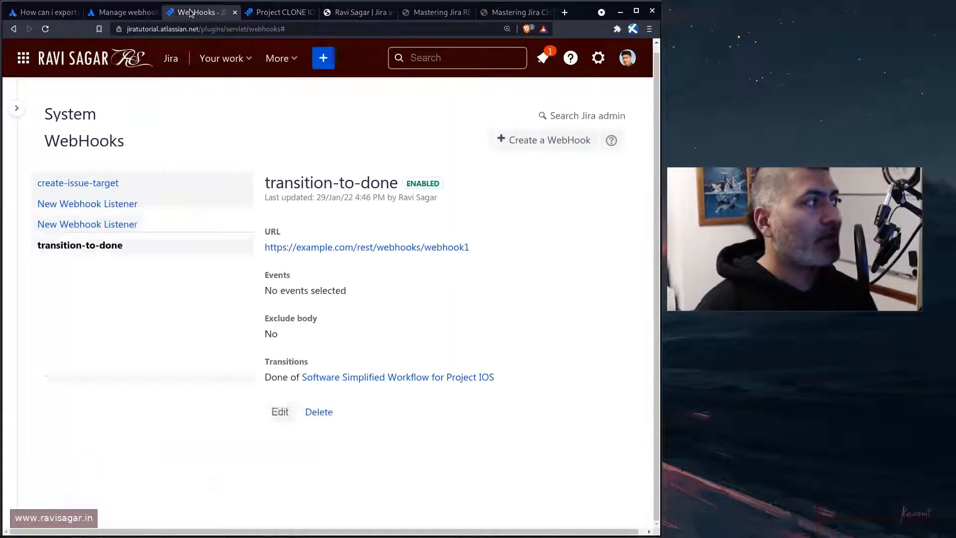
Step: Attempt to delete the first New Webhook Listener, which Jira refuses as it is linked to transitions
click(88, 203)
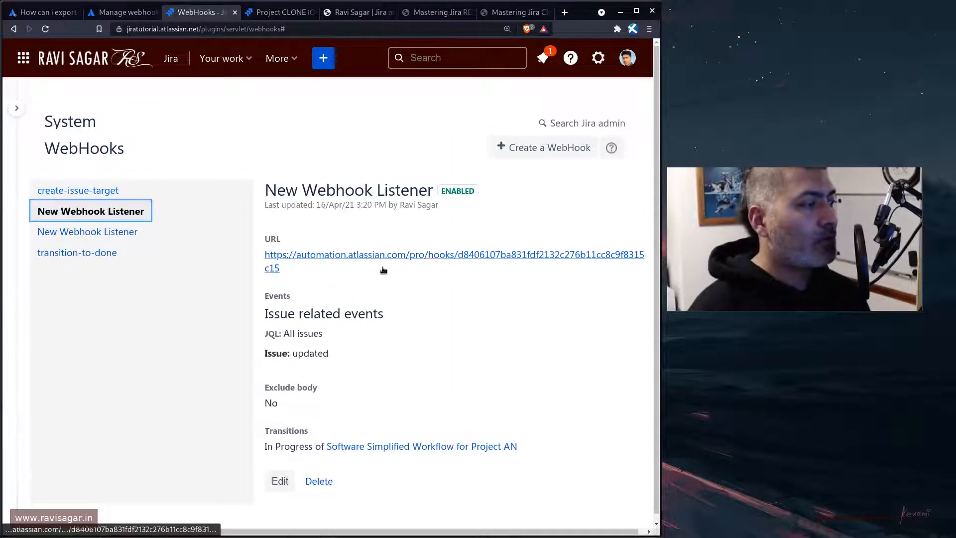
mouse_move(411, 267)
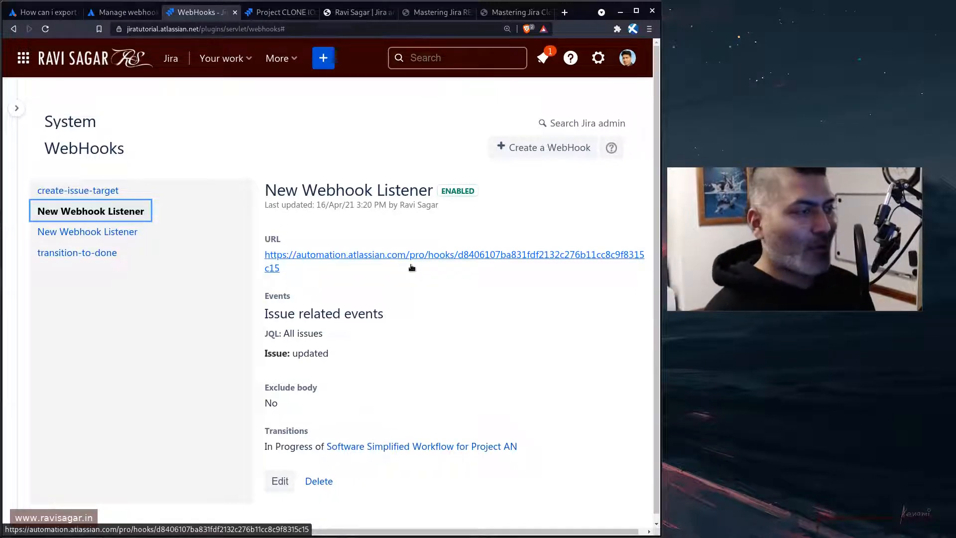
mouse_move(395, 278)
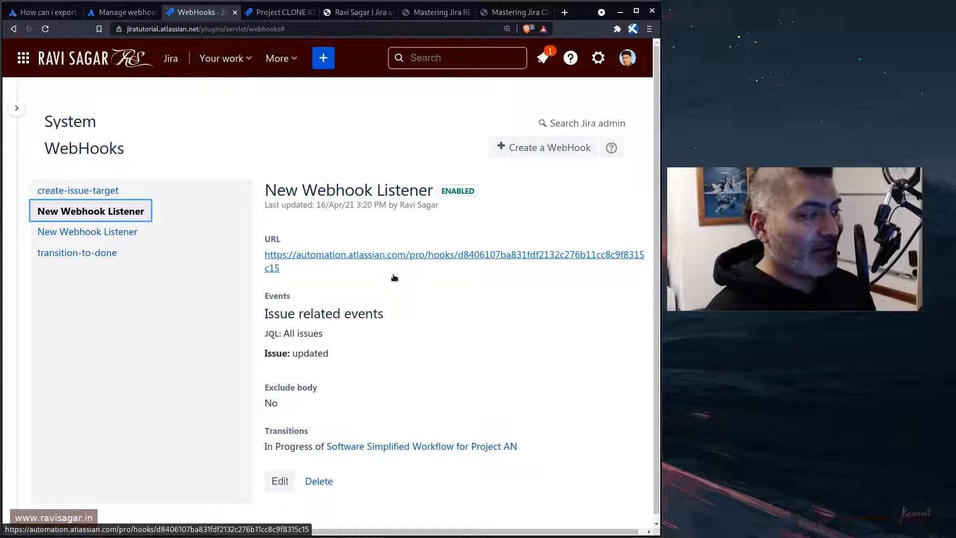
click(319, 481)
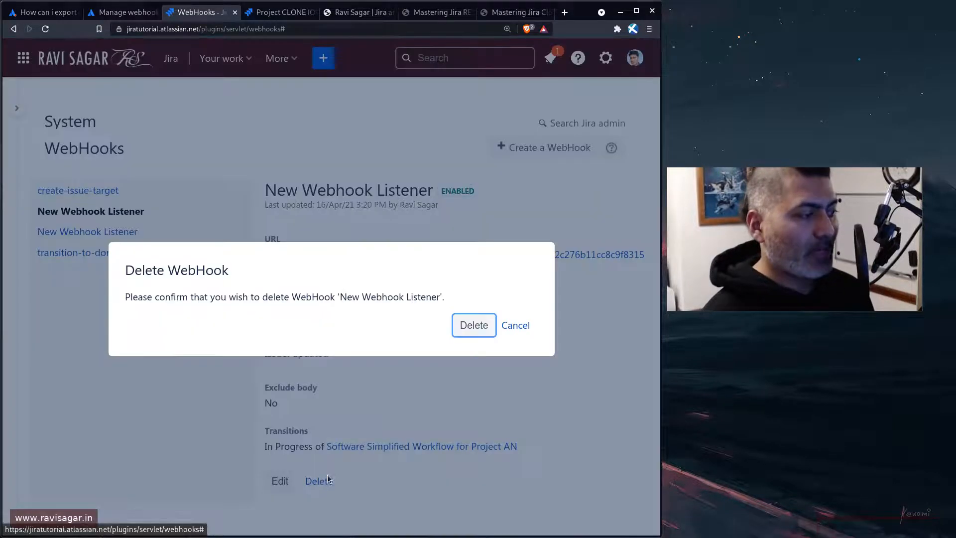
click(473, 325)
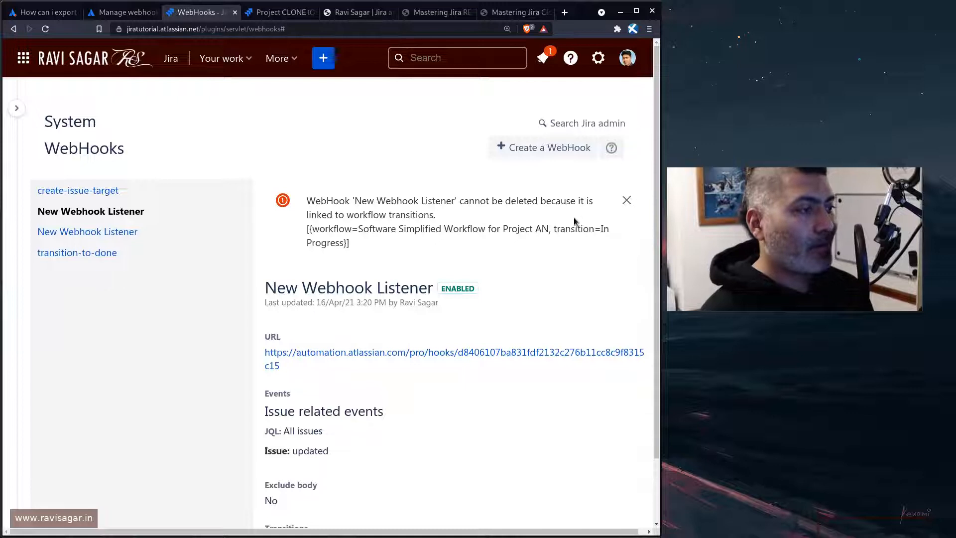
scroll(down, 3)
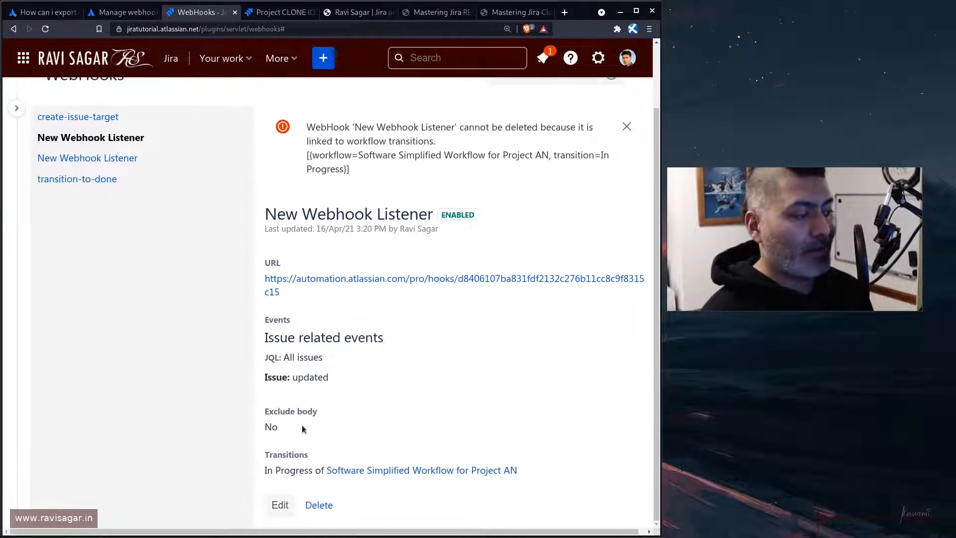
click(280, 504)
text(https://automation.atlassian.com/)
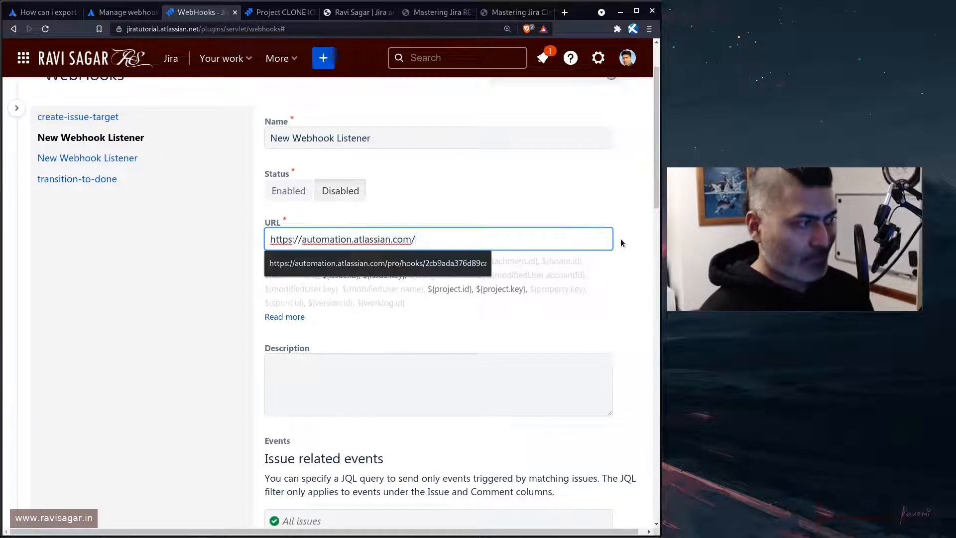
text(123)
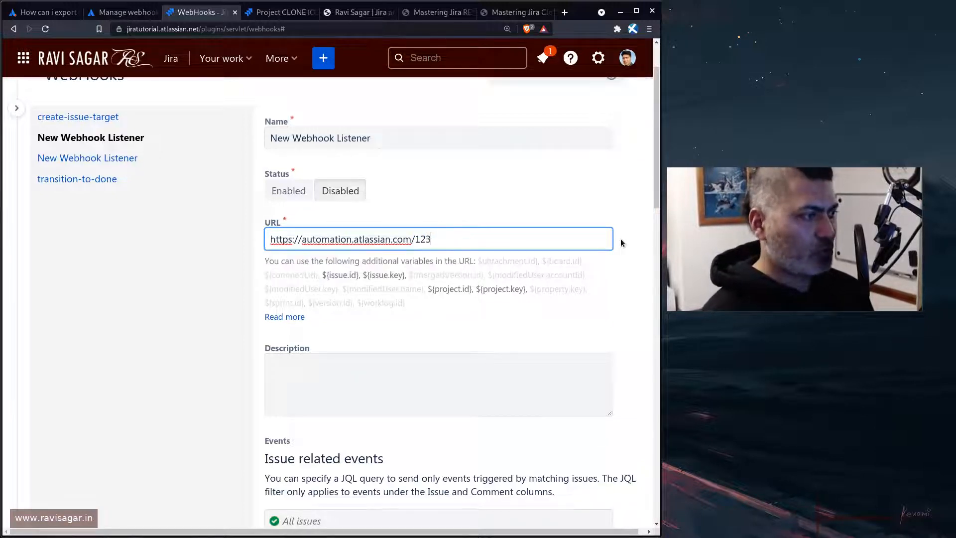
scroll(down, 3)
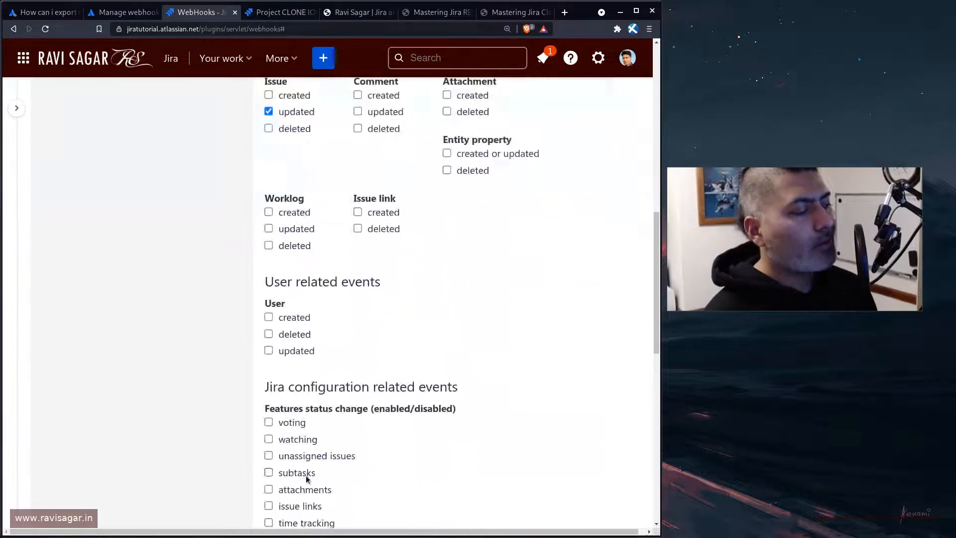
scroll(down, 3)
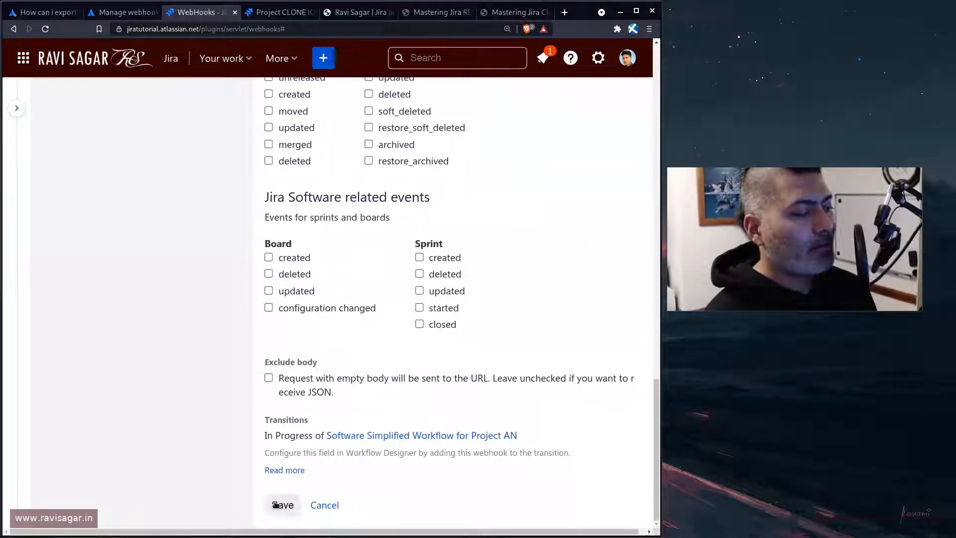
click(282, 504)
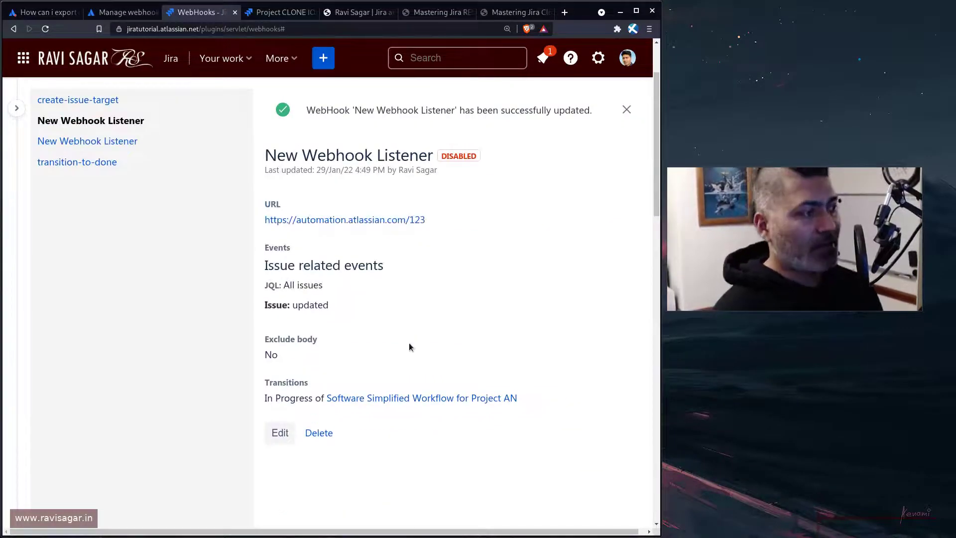